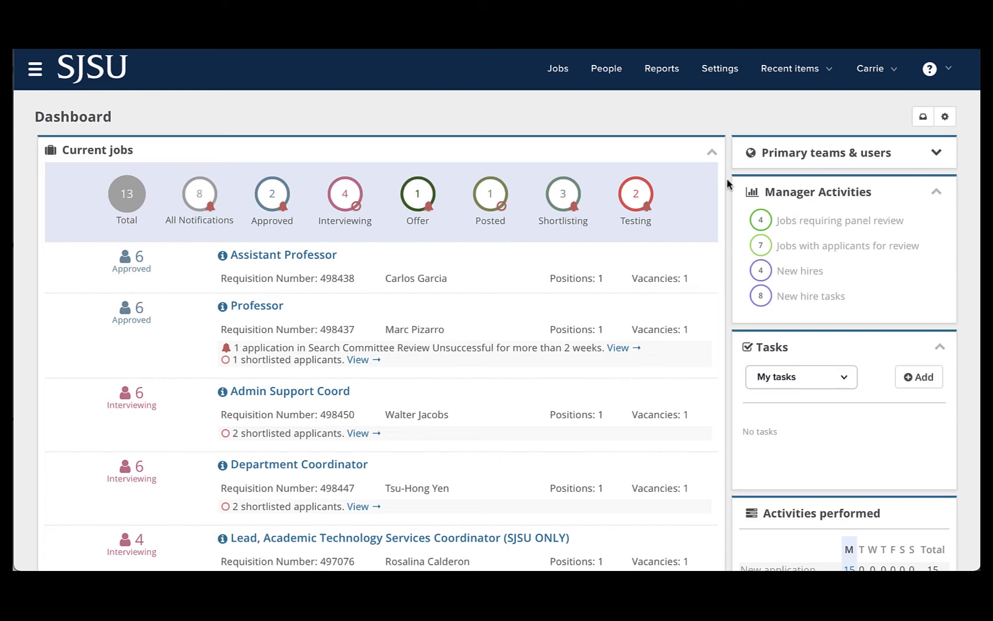
pyautogui.moveTo(897, 212)
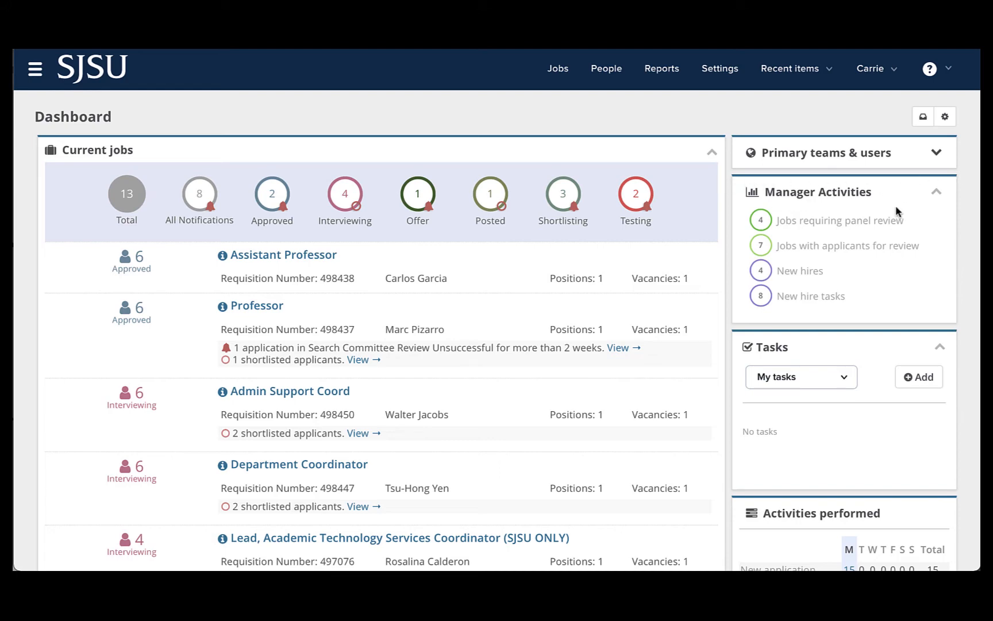
pyautogui.moveTo(838, 217)
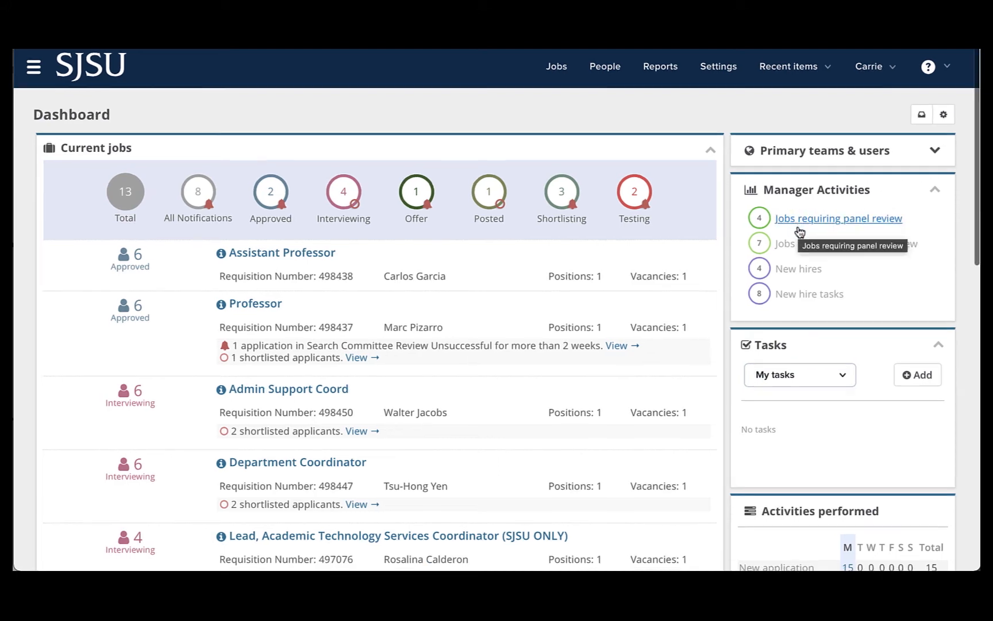
pyautogui.moveTo(799, 228)
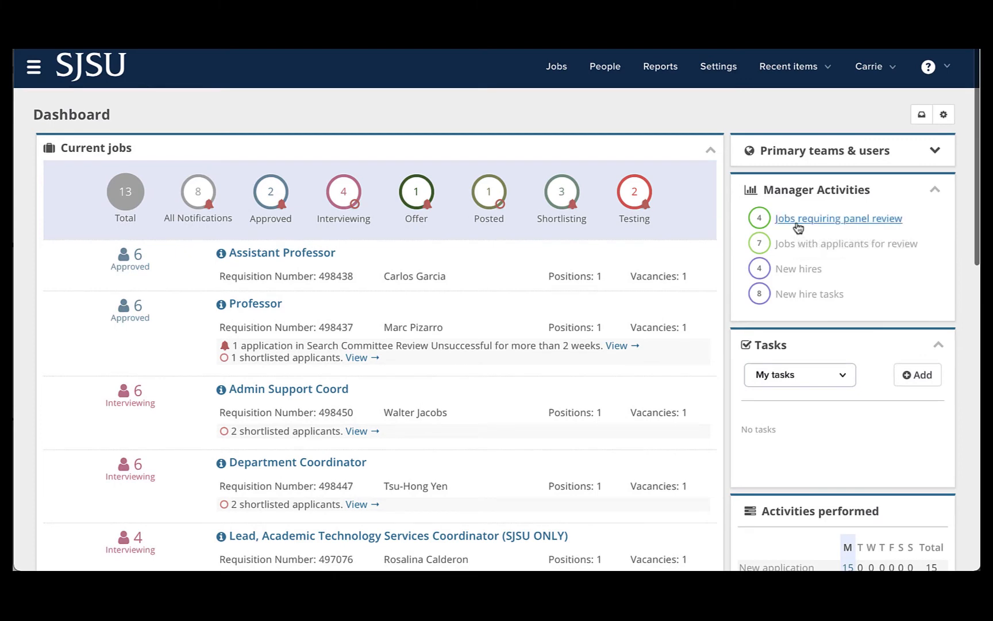
# - Open 'Jobs requiring panel review' under Manager Activities on the Dashboard
pyautogui.click(838, 218)
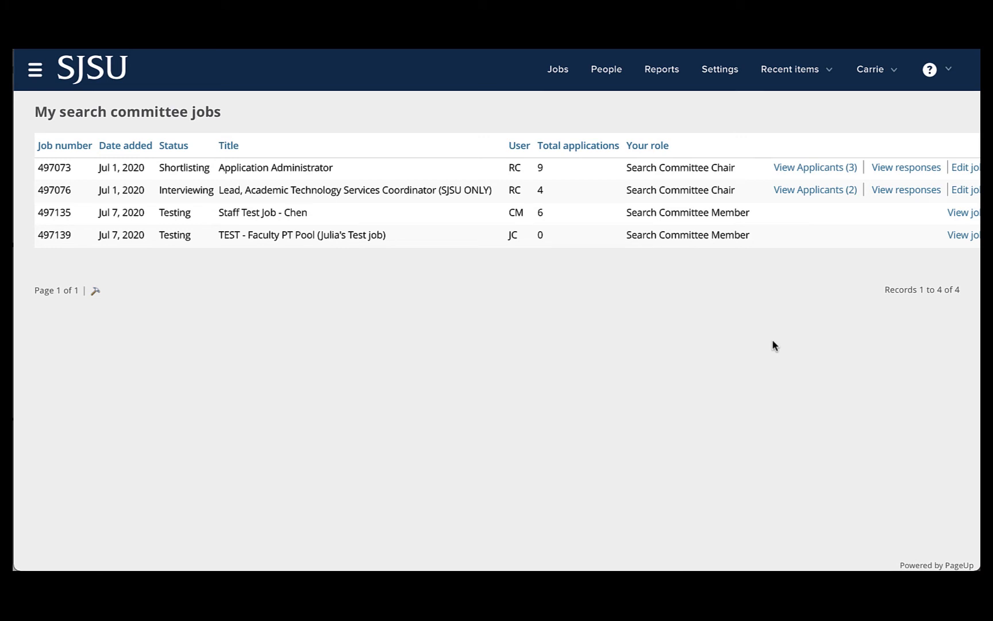
pyautogui.moveTo(779, 324)
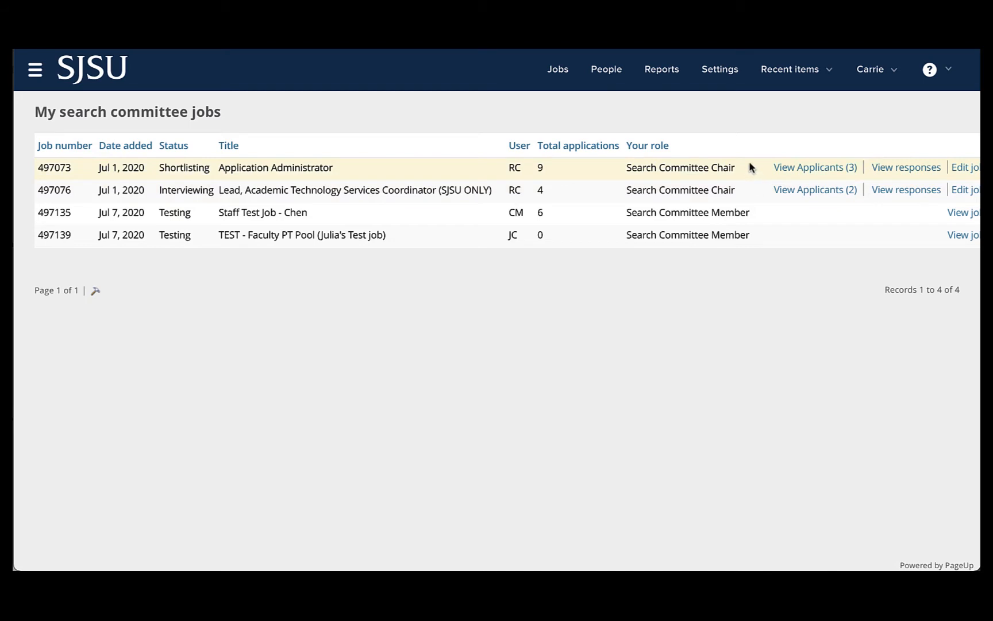
pyautogui.moveTo(815, 167)
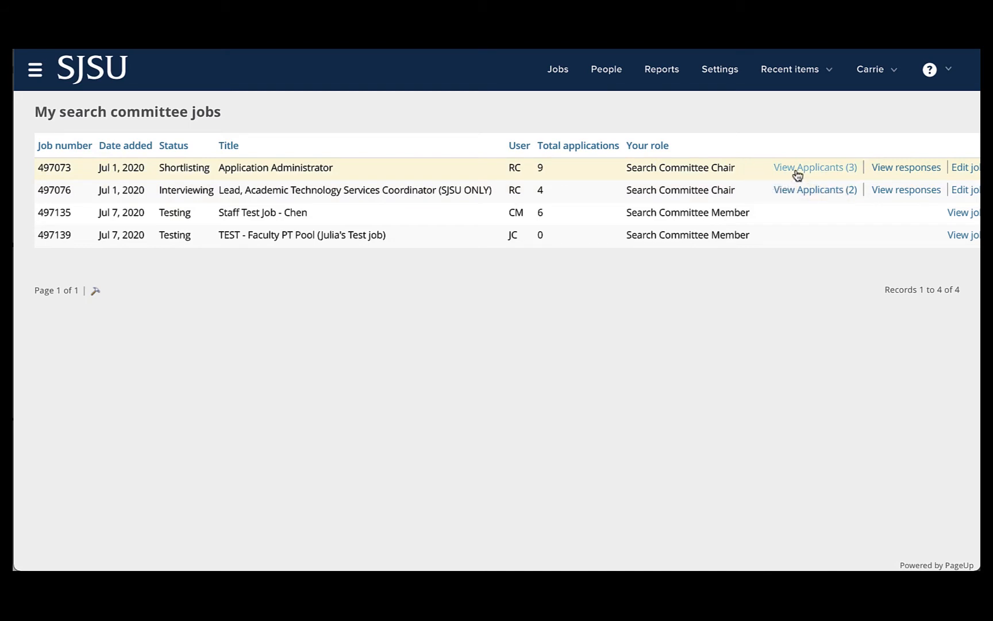
pyautogui.moveTo(796, 175)
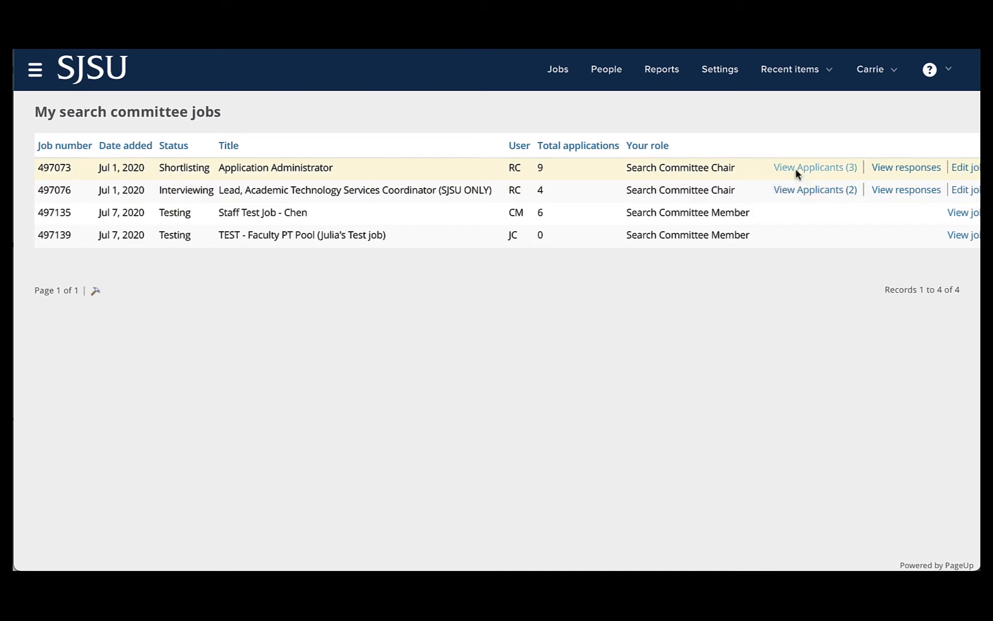
# - View the three applicants for the Application Administrator job (497073)
pyautogui.click(815, 168)
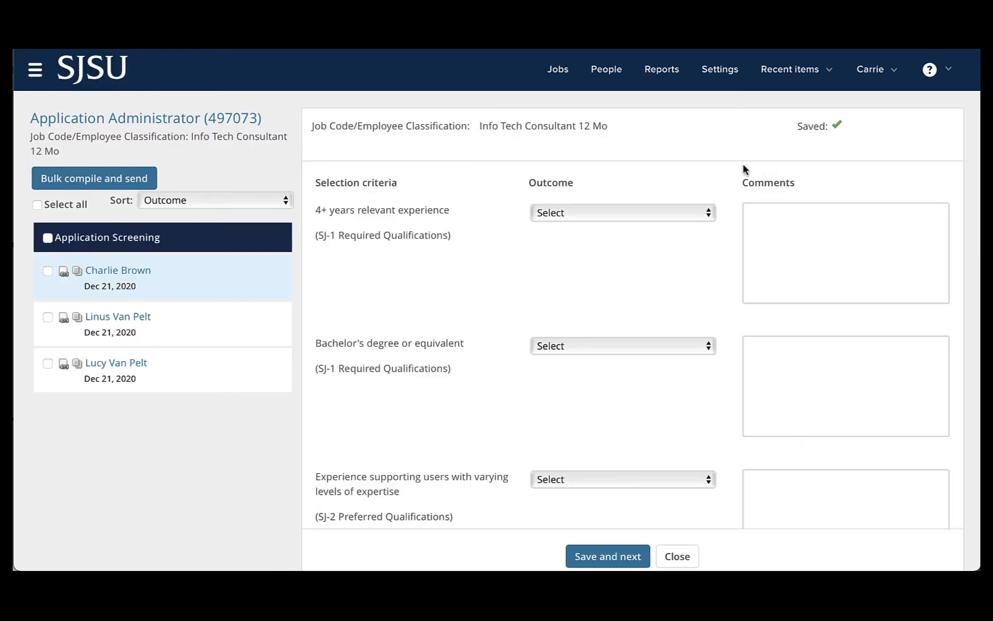
pyautogui.moveTo(719, 397)
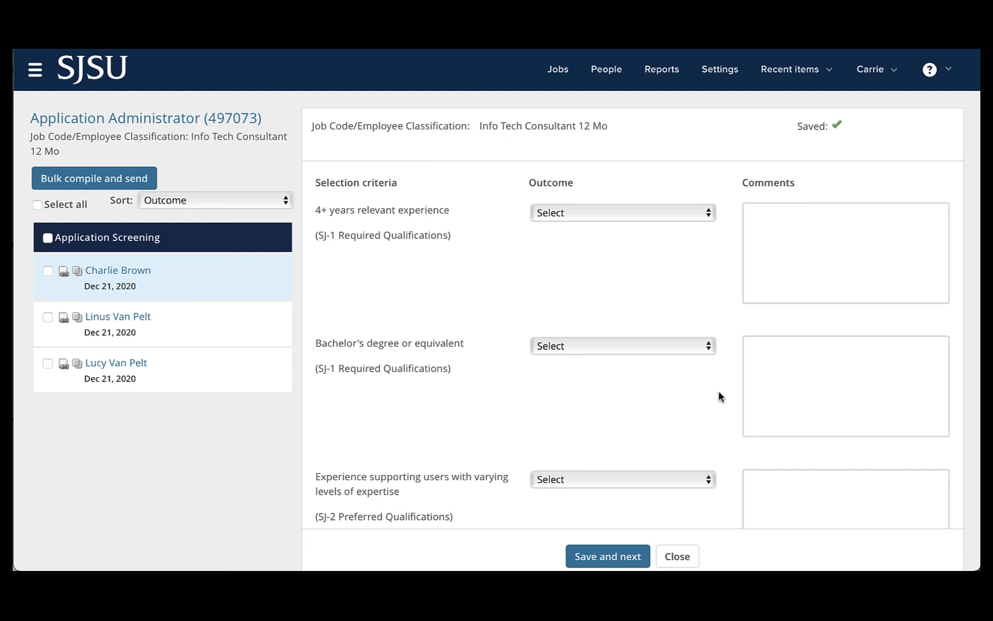
pyautogui.moveTo(169, 451)
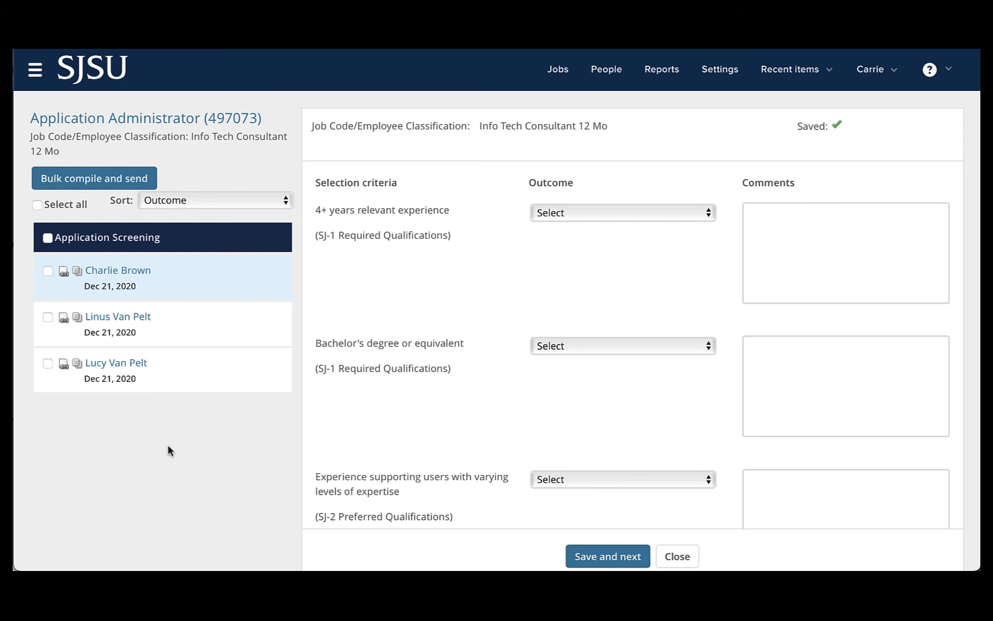
pyautogui.moveTo(75, 253)
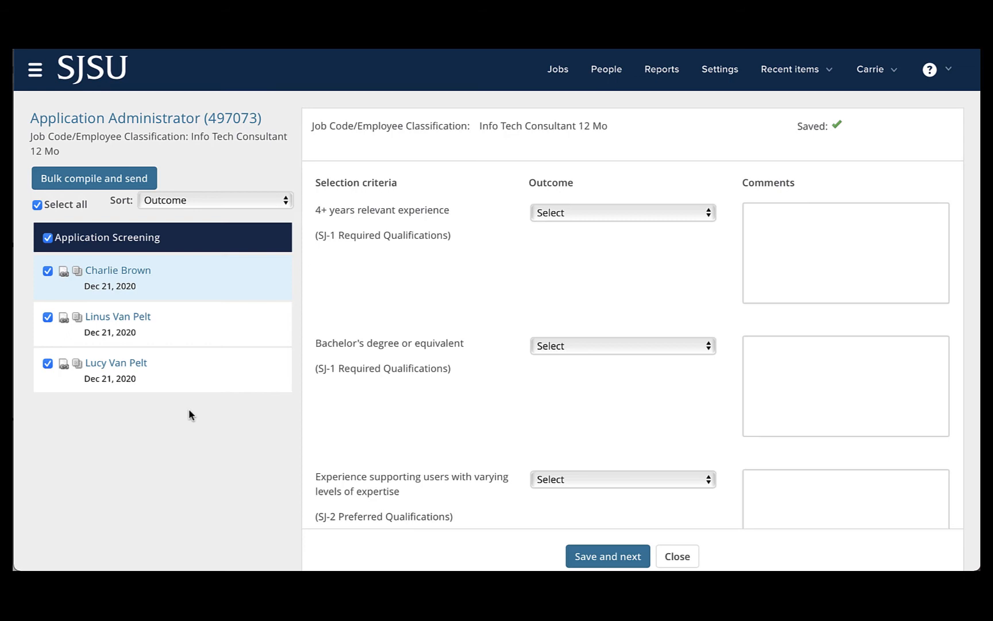
pyautogui.moveTo(196, 322)
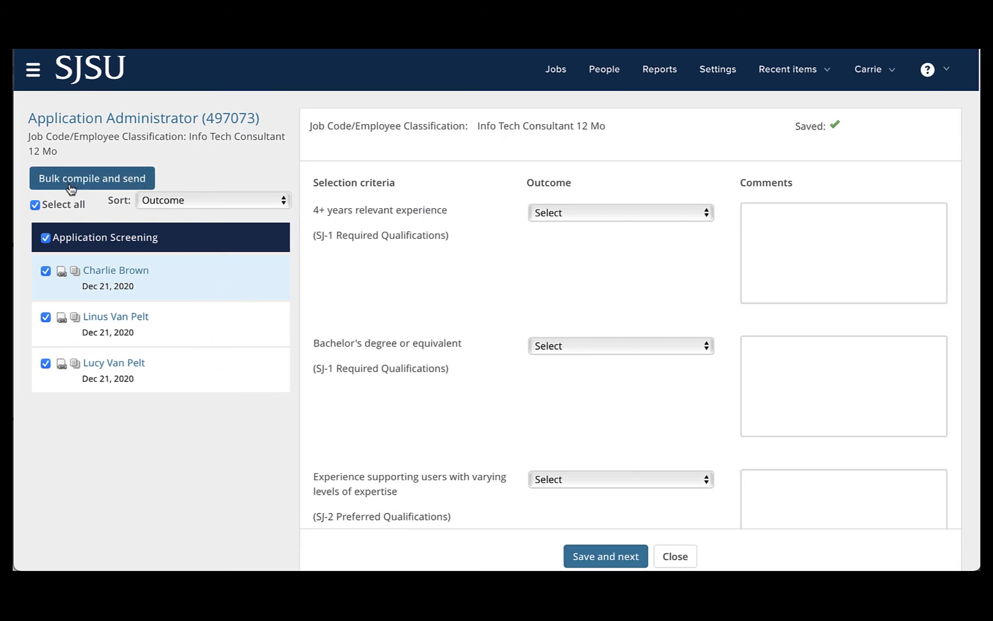
pyautogui.moveTo(62, 186)
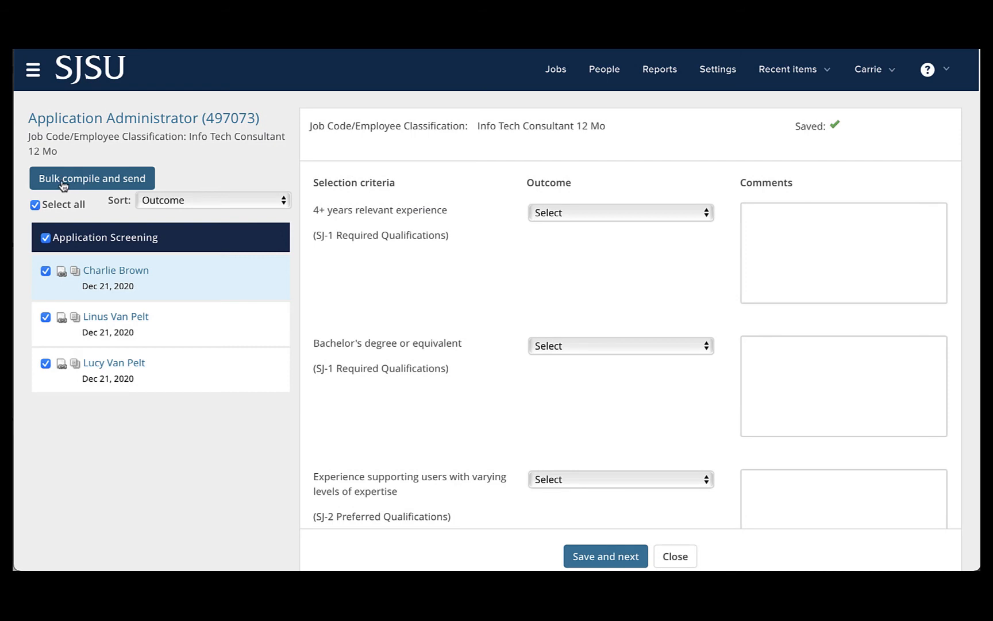
# - Start 'Bulk compile and send' and review the checked document options
pyautogui.click(91, 179)
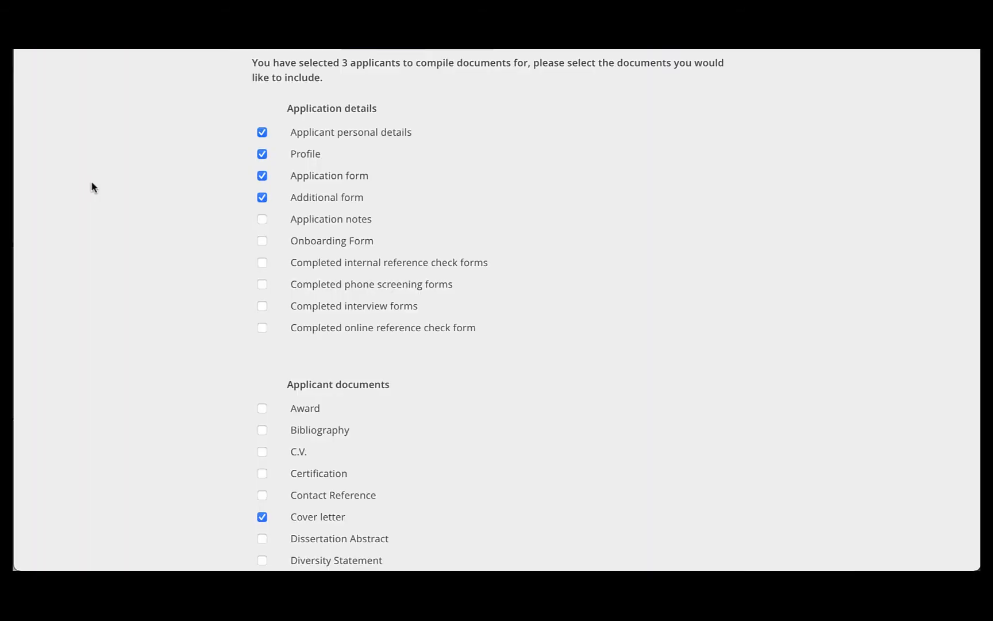
pyautogui.moveTo(696, 200)
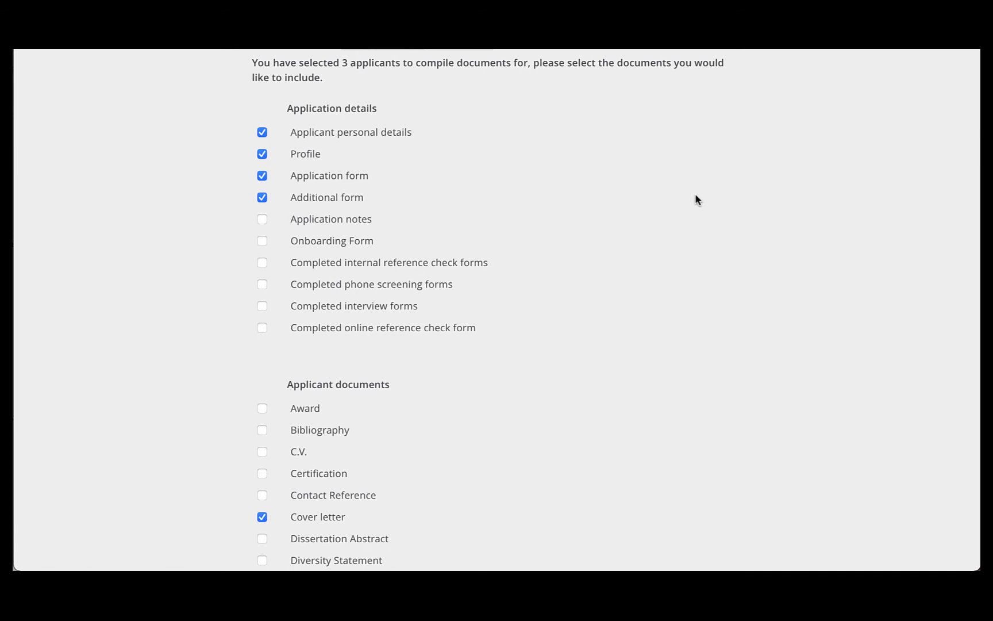
pyautogui.moveTo(277, 77)
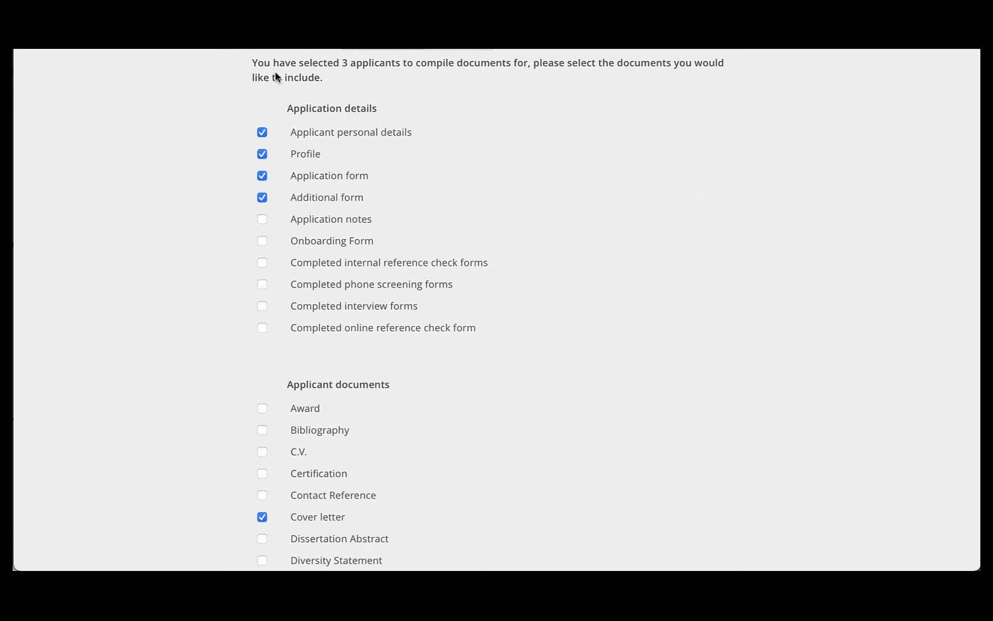
pyautogui.moveTo(496, 85)
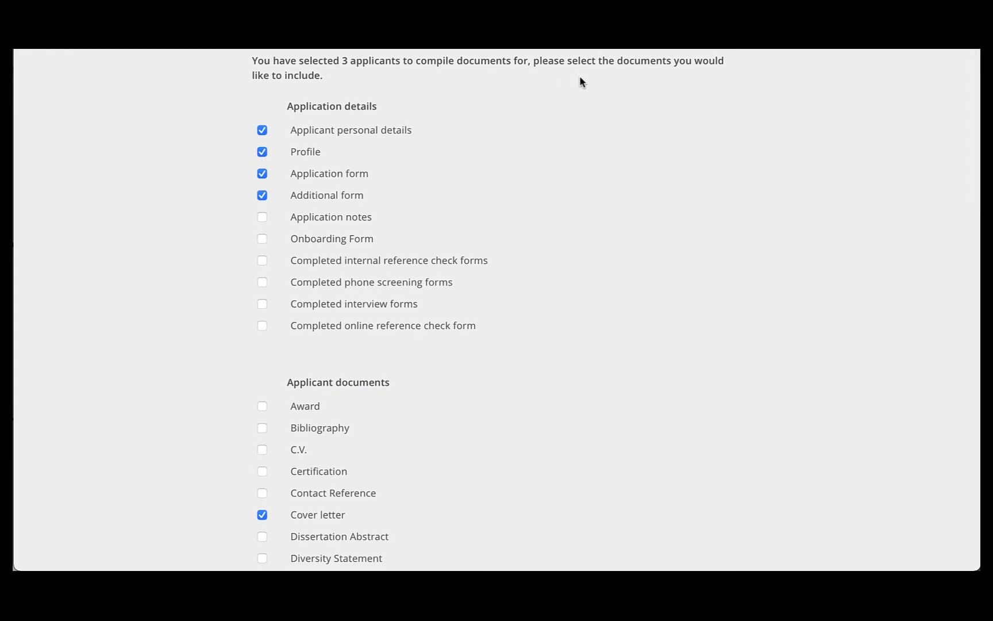
pyautogui.scroll(-3)
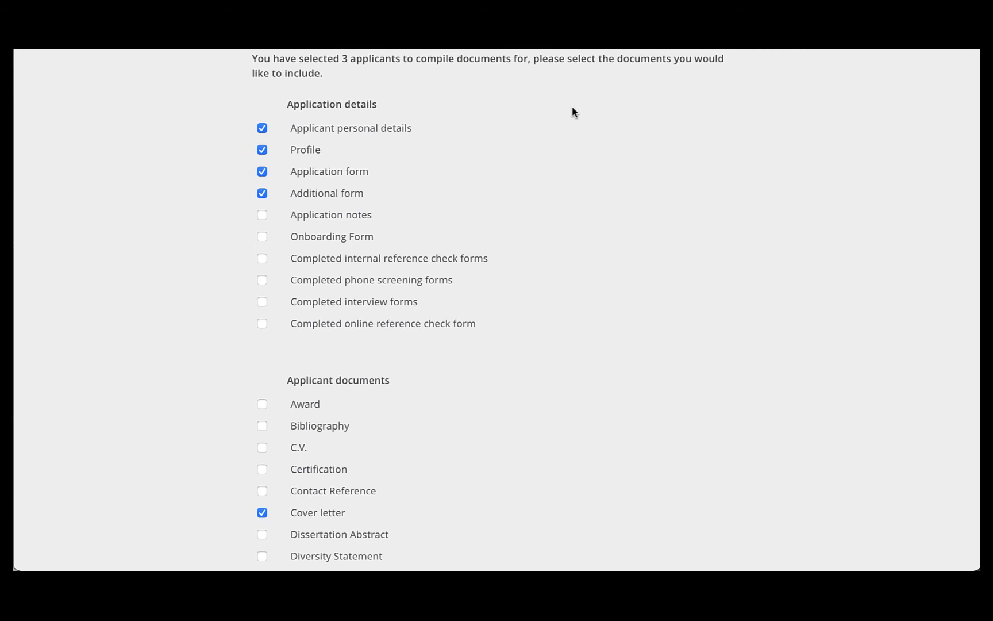
pyautogui.moveTo(477, 117)
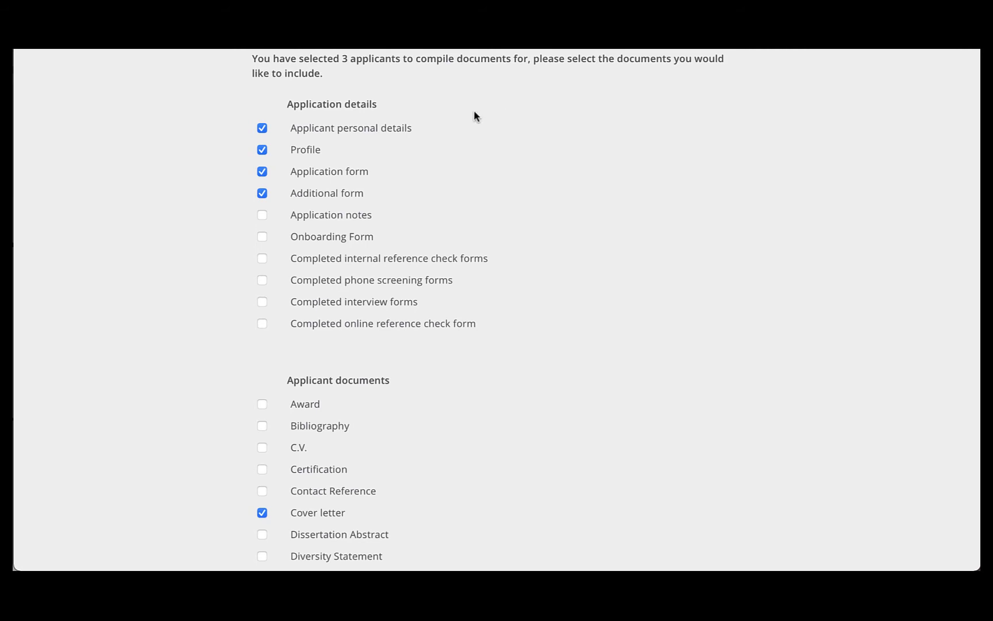
pyautogui.moveTo(434, 197)
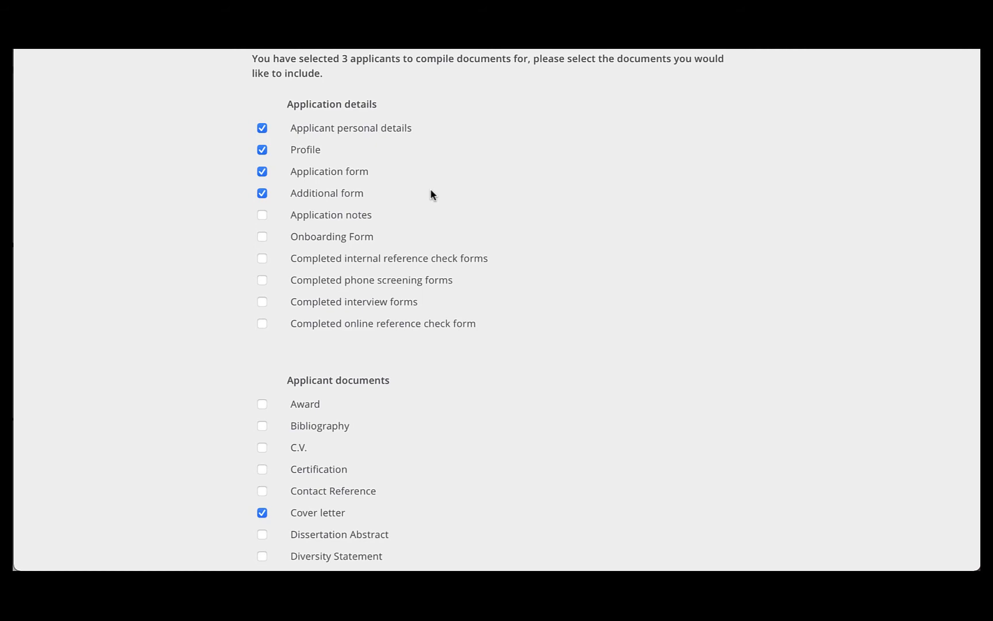
pyautogui.moveTo(434, 180)
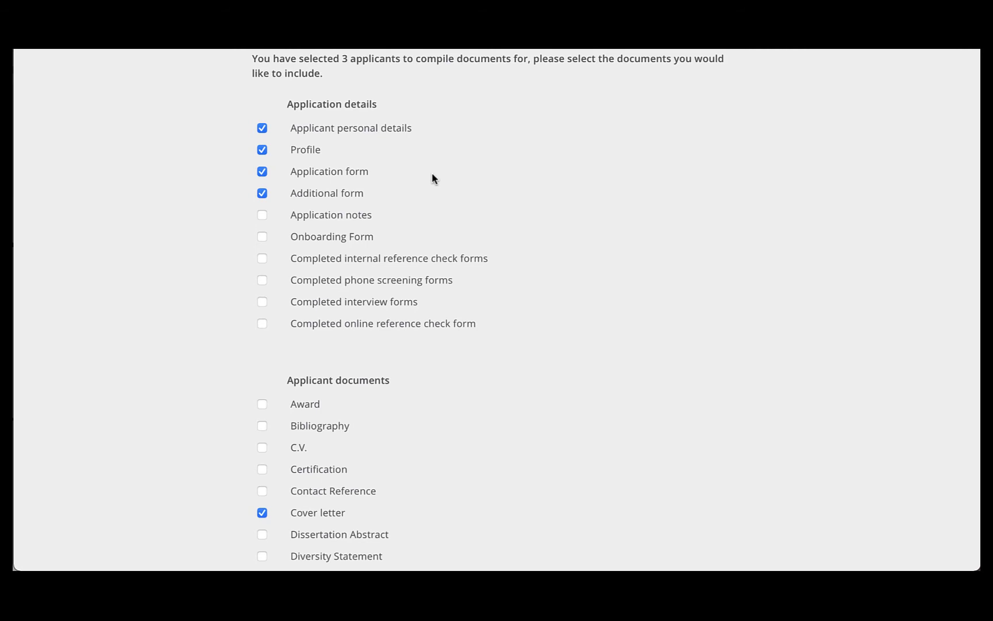
pyautogui.moveTo(434, 195)
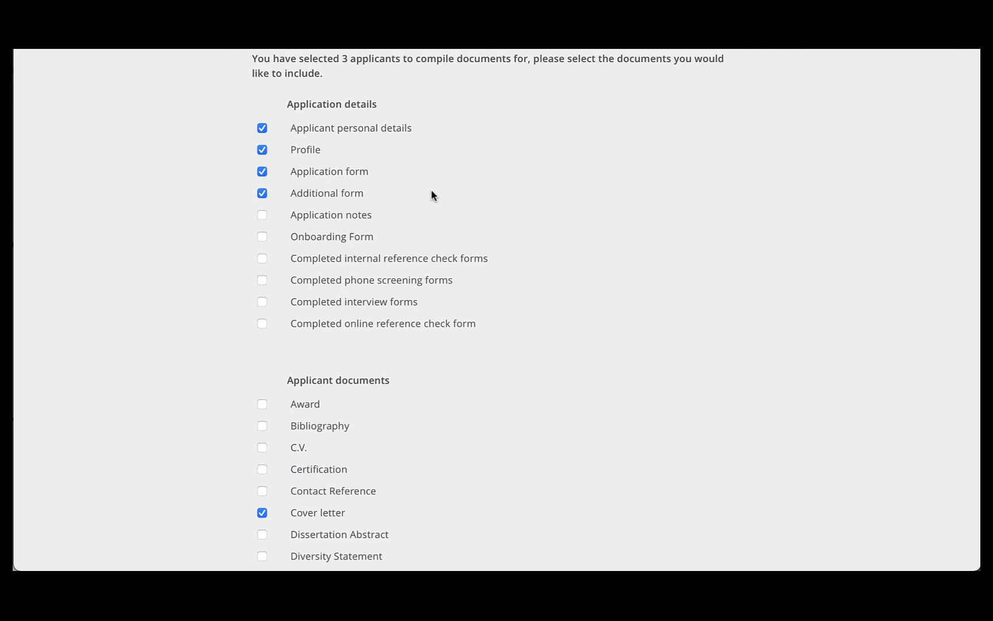
pyautogui.moveTo(416, 211)
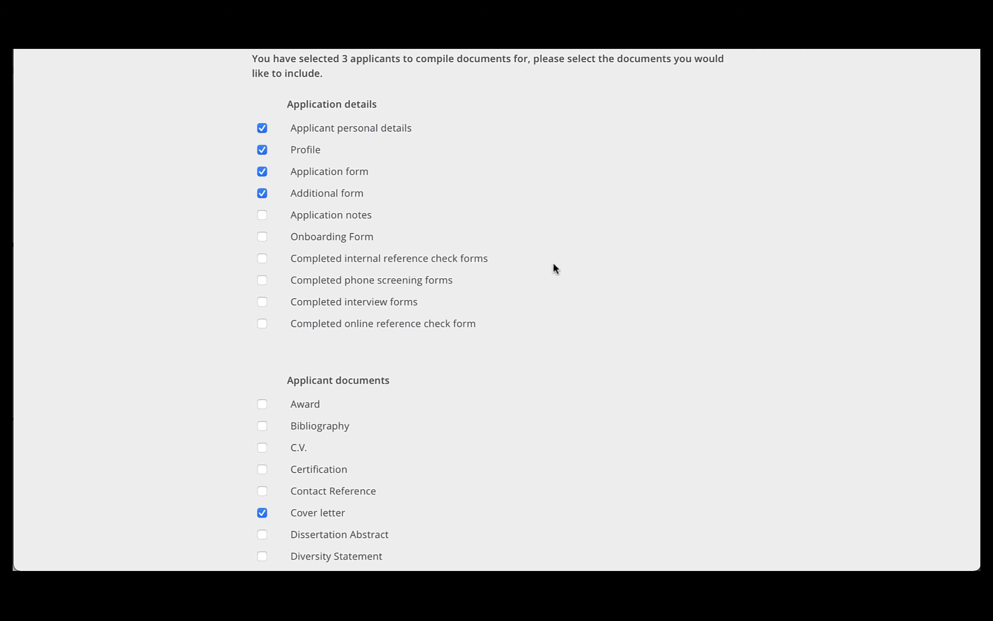
# - Tick Letter of Recommendation in the Applicant documents checklist
pyautogui.scroll(-3)
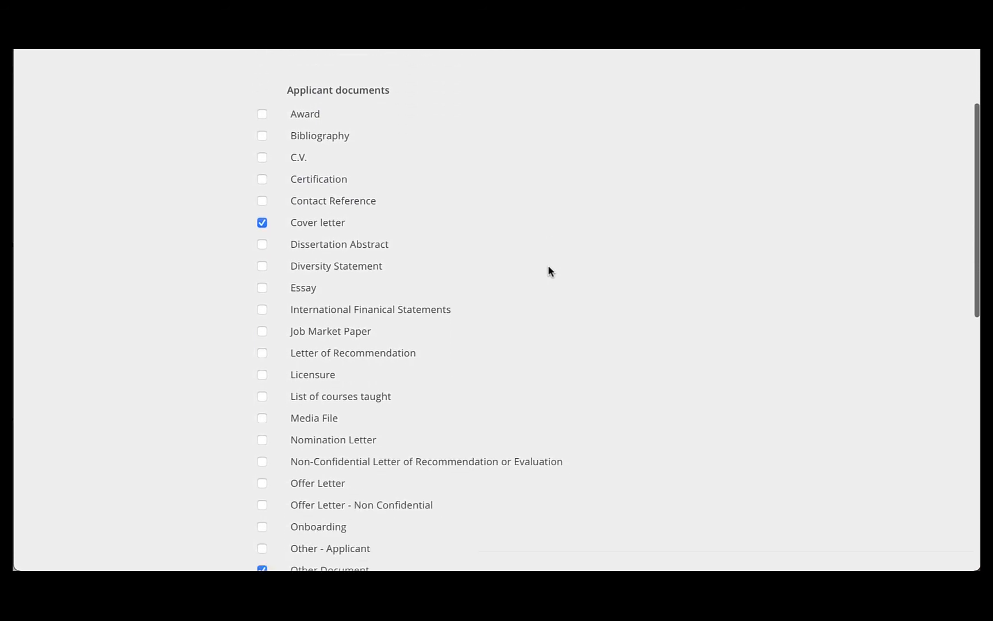
pyautogui.scroll(-3)
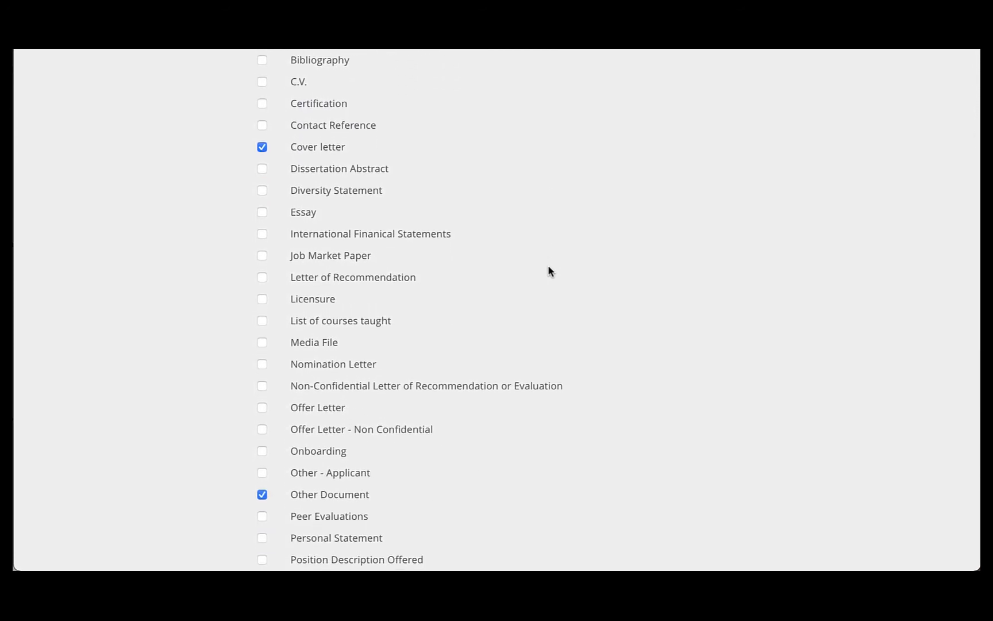
pyautogui.moveTo(359, 155)
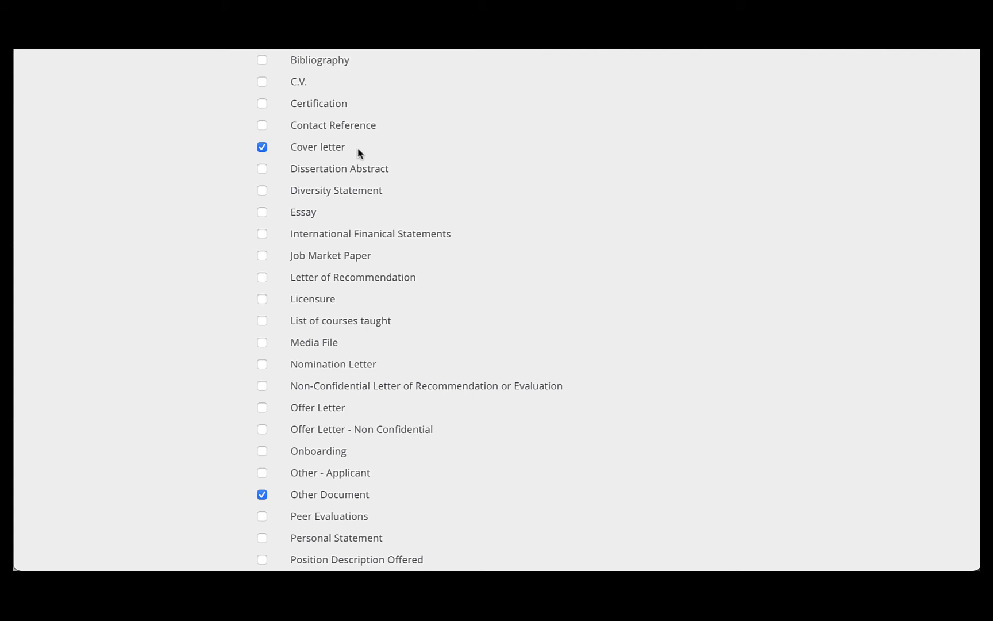
pyautogui.moveTo(461, 363)
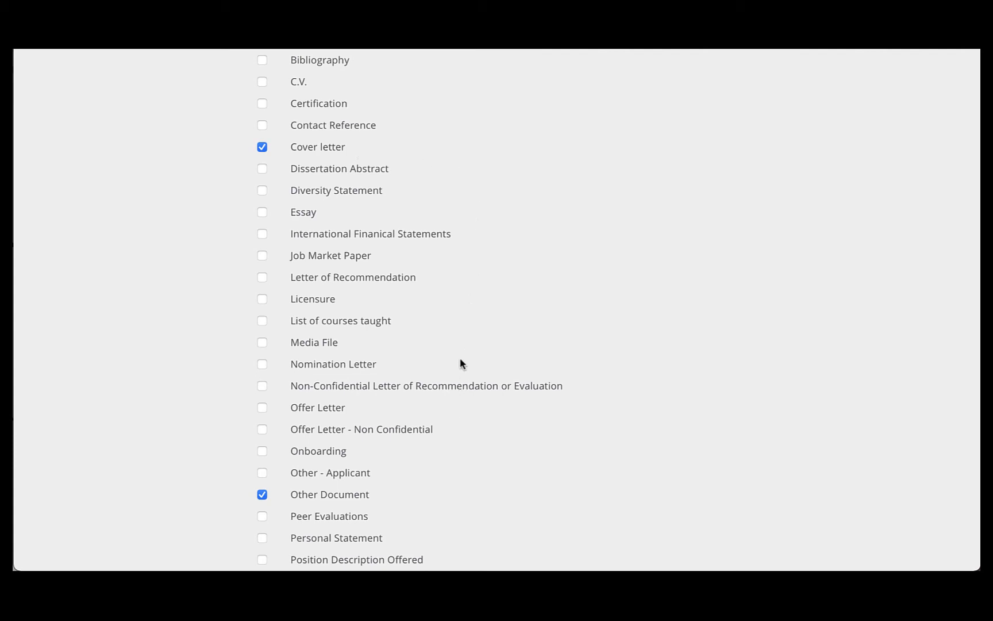
pyautogui.moveTo(402, 500)
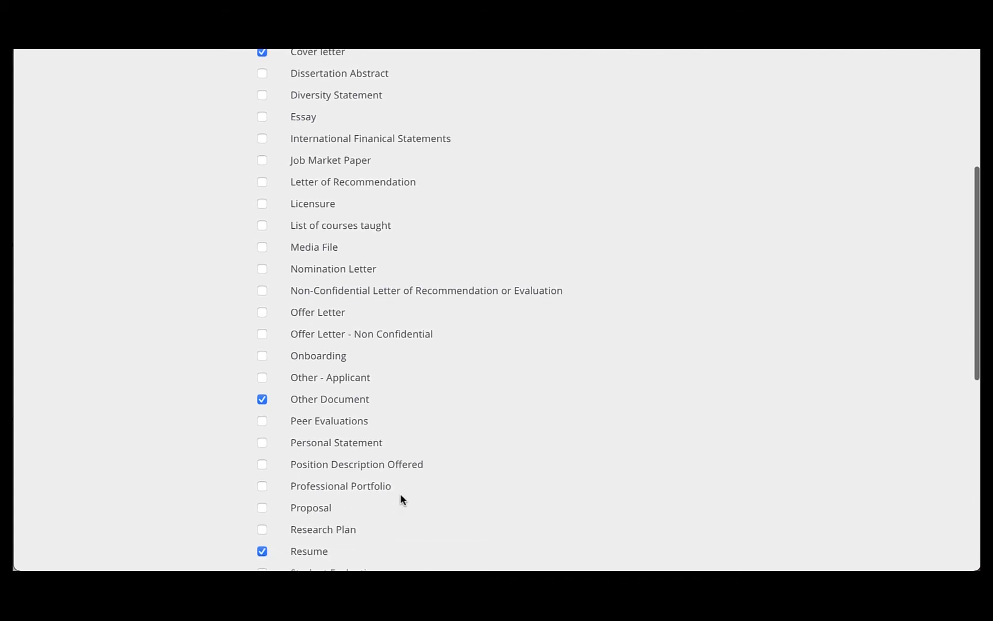
pyautogui.scroll(-3)
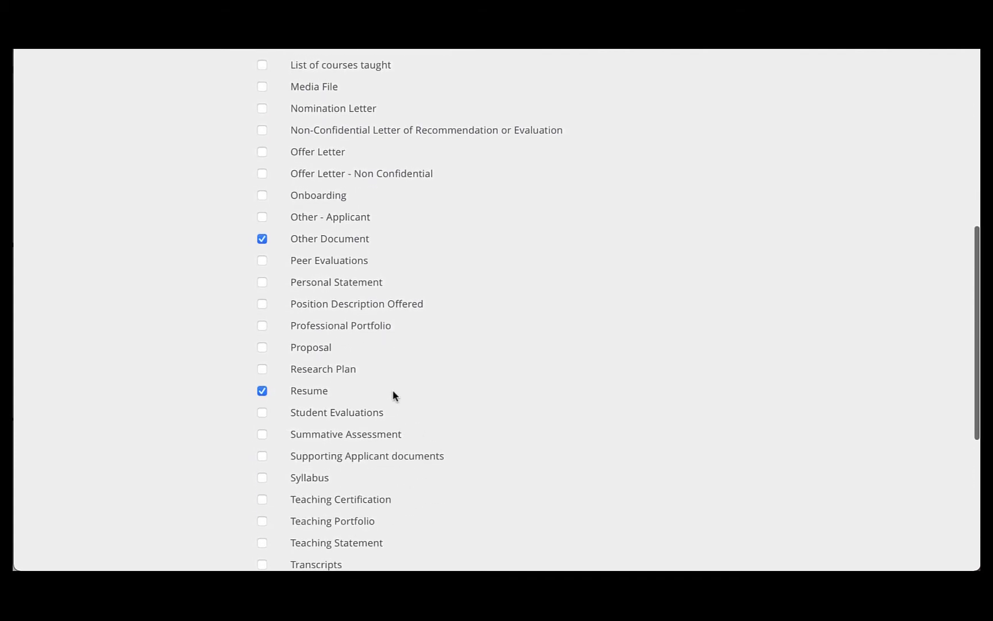
pyautogui.scroll(-3)
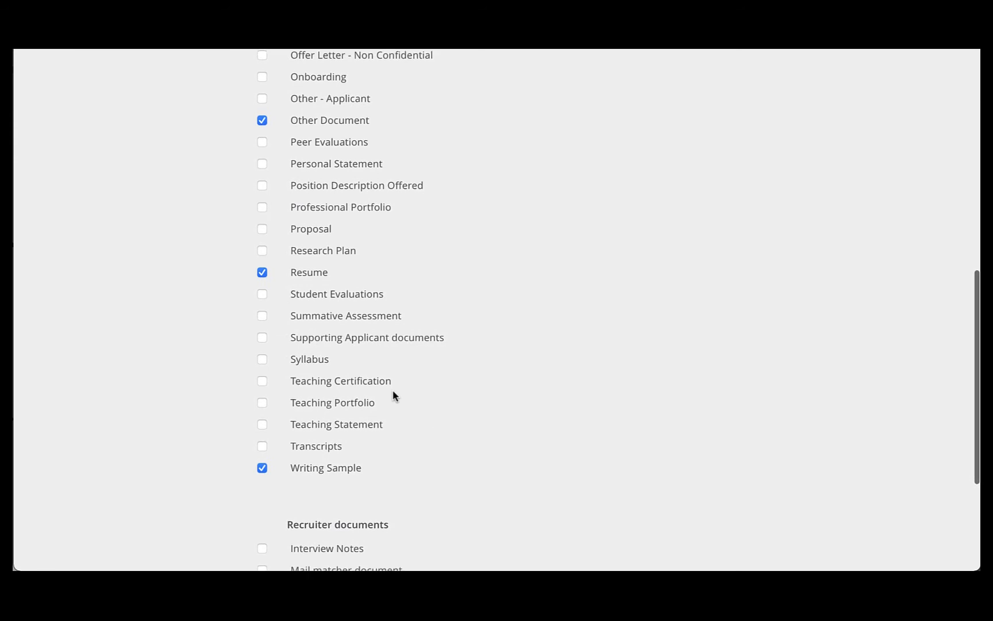
pyautogui.moveTo(480, 400)
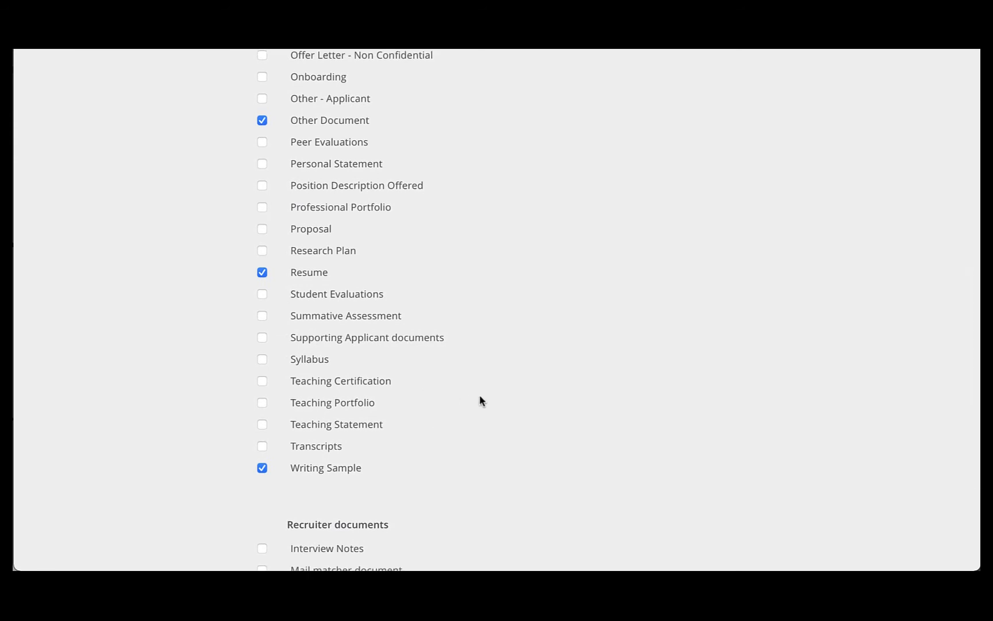
pyautogui.moveTo(383, 476)
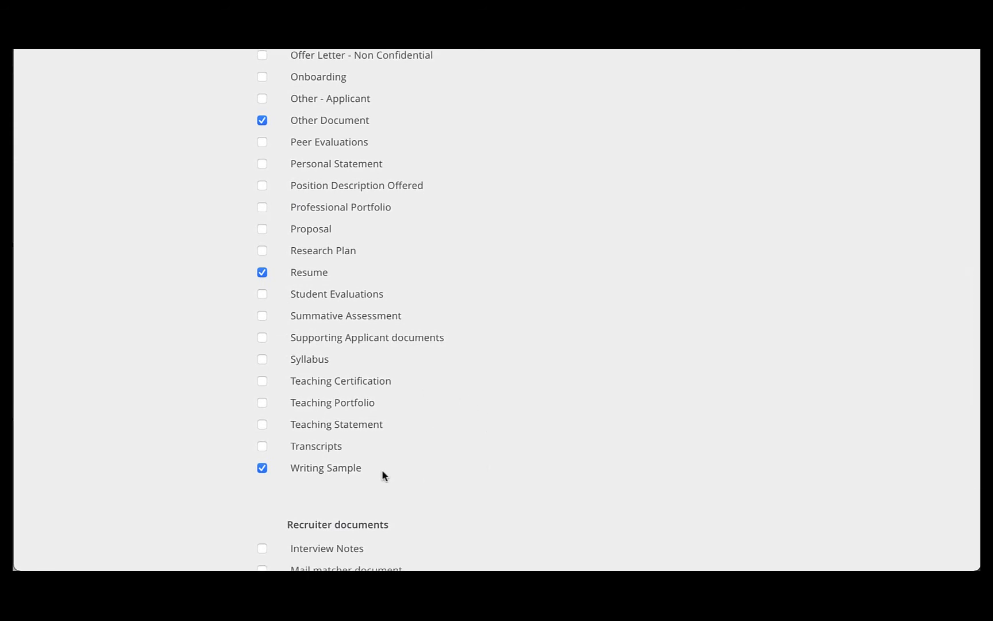
pyautogui.moveTo(448, 423)
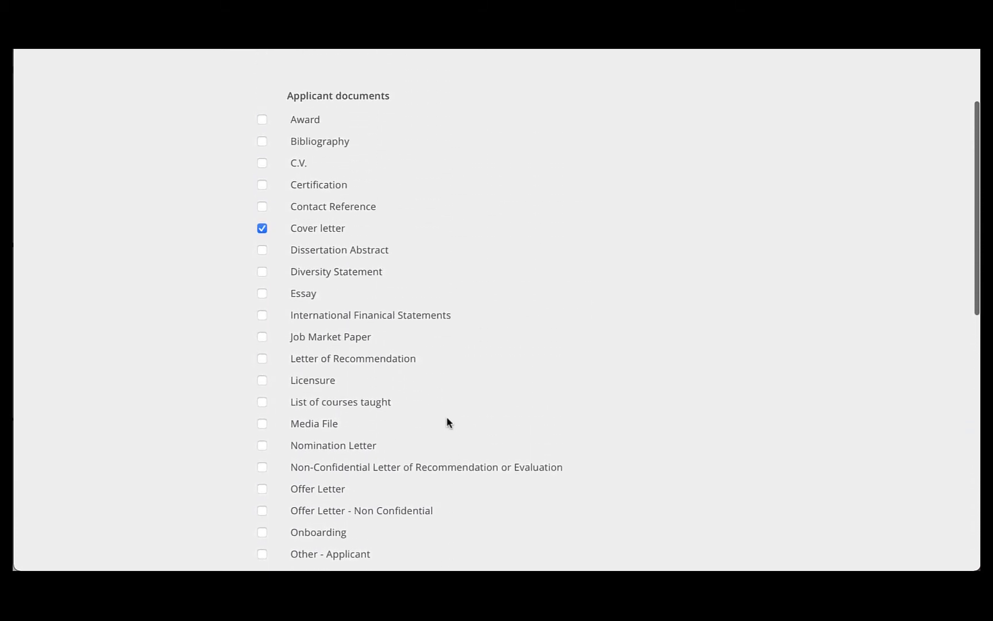
pyautogui.click(262, 358)
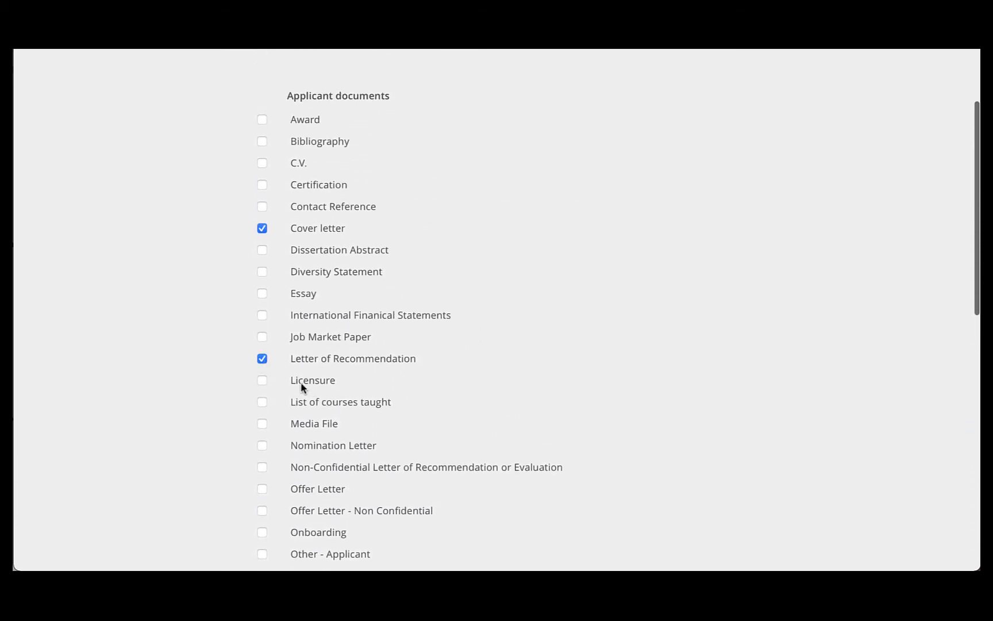
pyautogui.moveTo(453, 185)
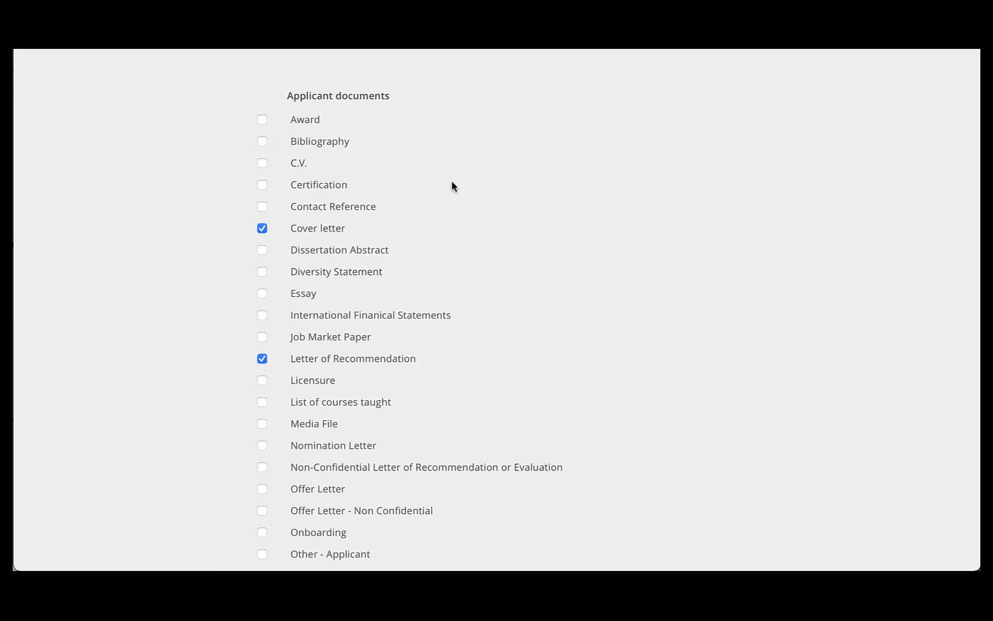
pyautogui.moveTo(355, 173)
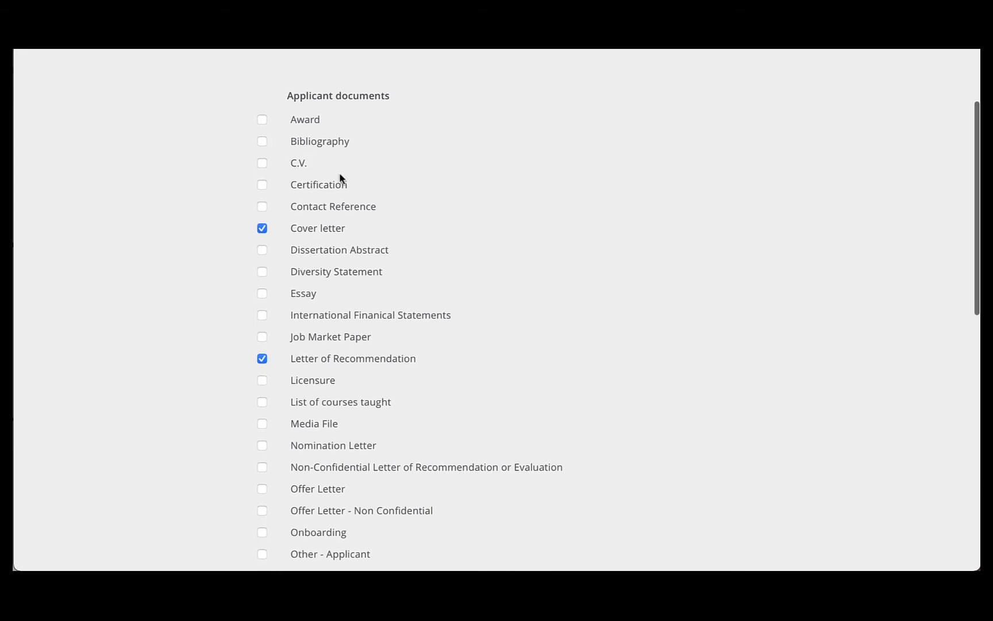
# - Review the ticked document types and scroll down to the Create PDF button
pyautogui.scroll(-3)
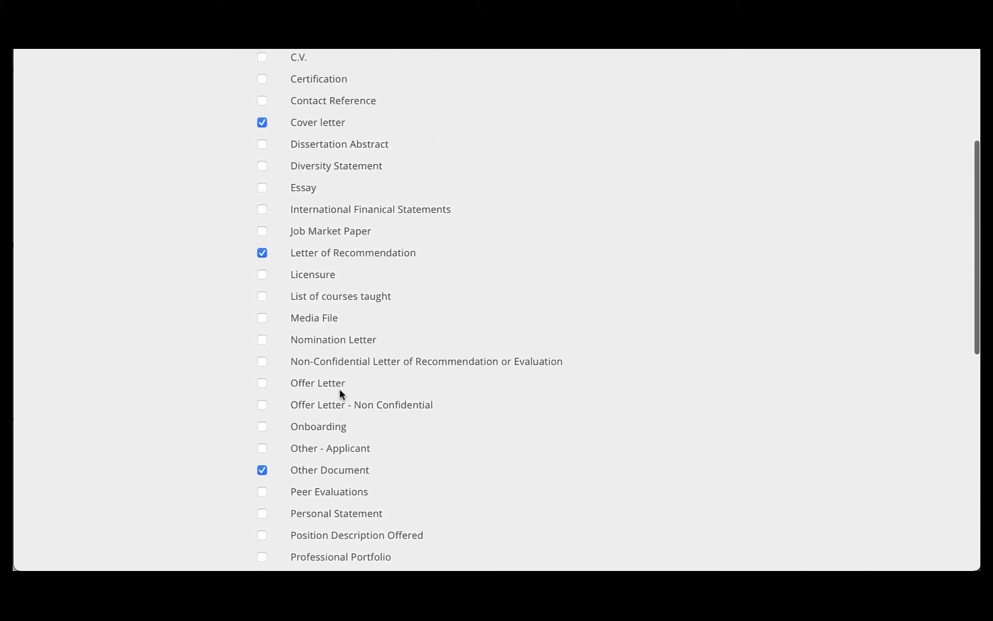
pyautogui.scroll(3)
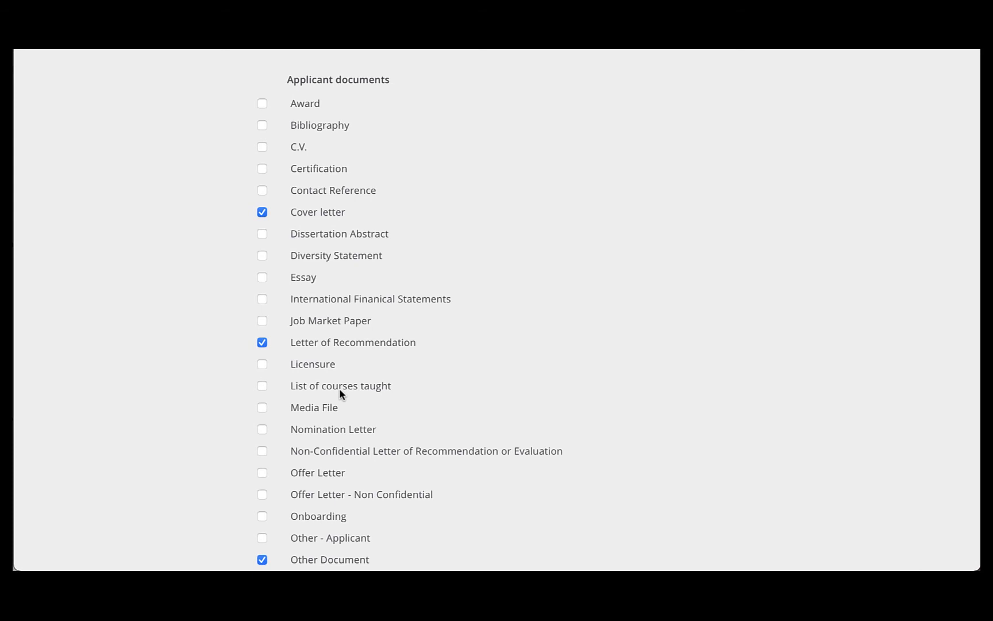
pyautogui.scroll(-3)
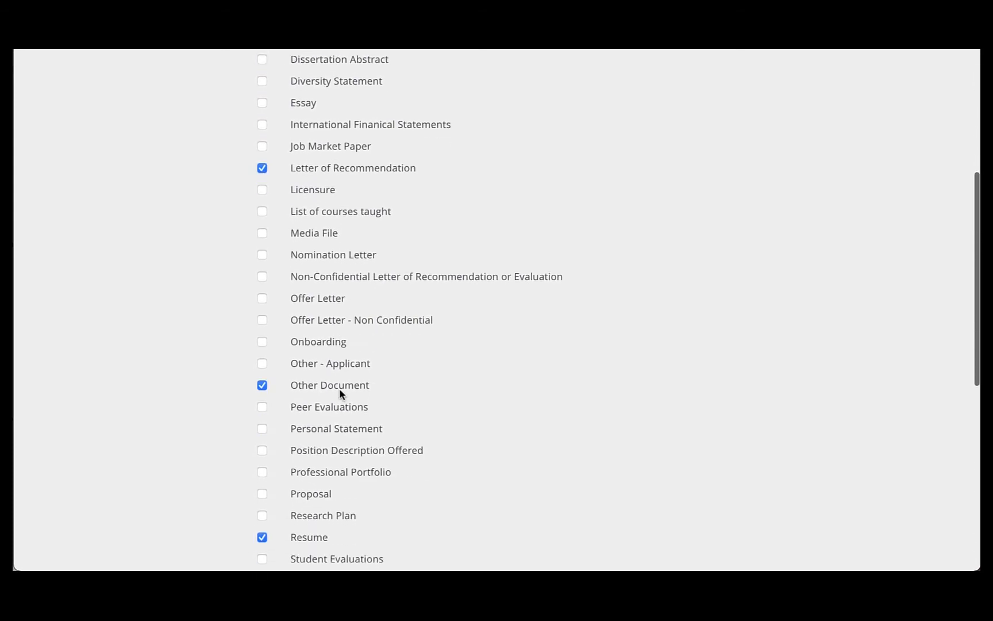
pyautogui.scroll(-3)
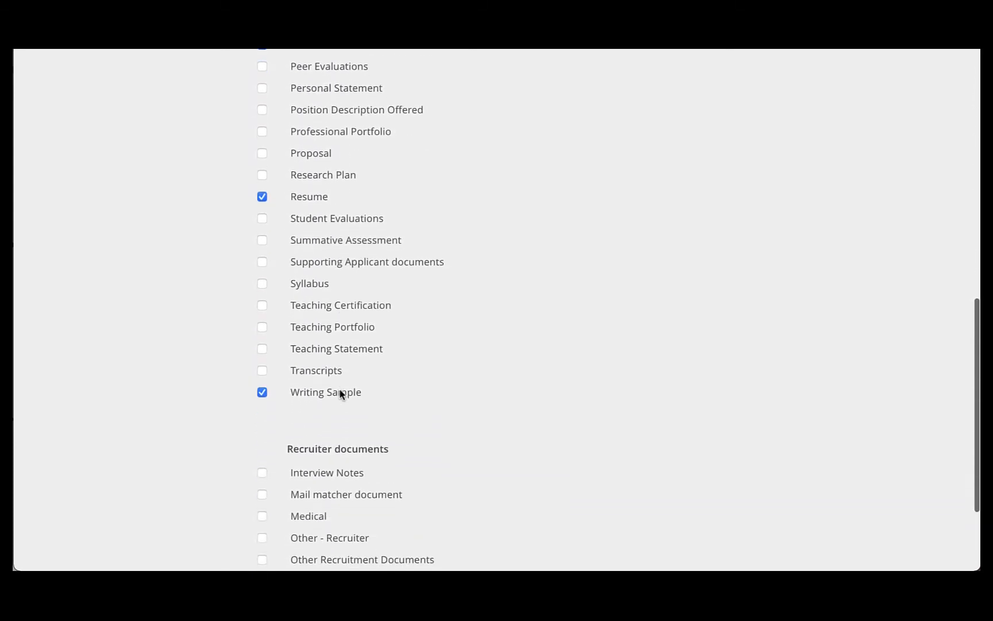
pyautogui.scroll(-3)
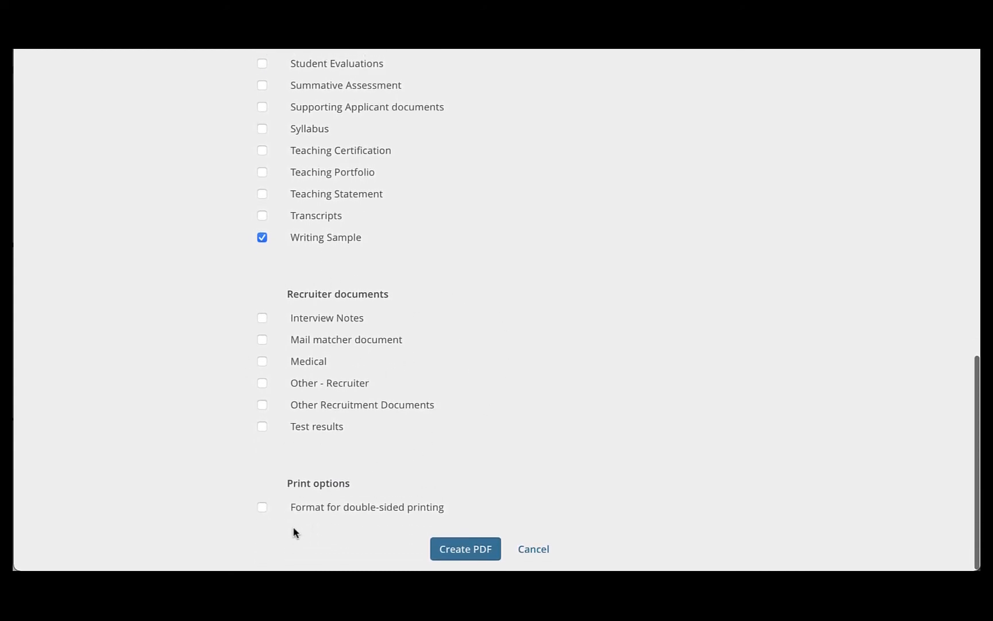
pyautogui.moveTo(325, 526)
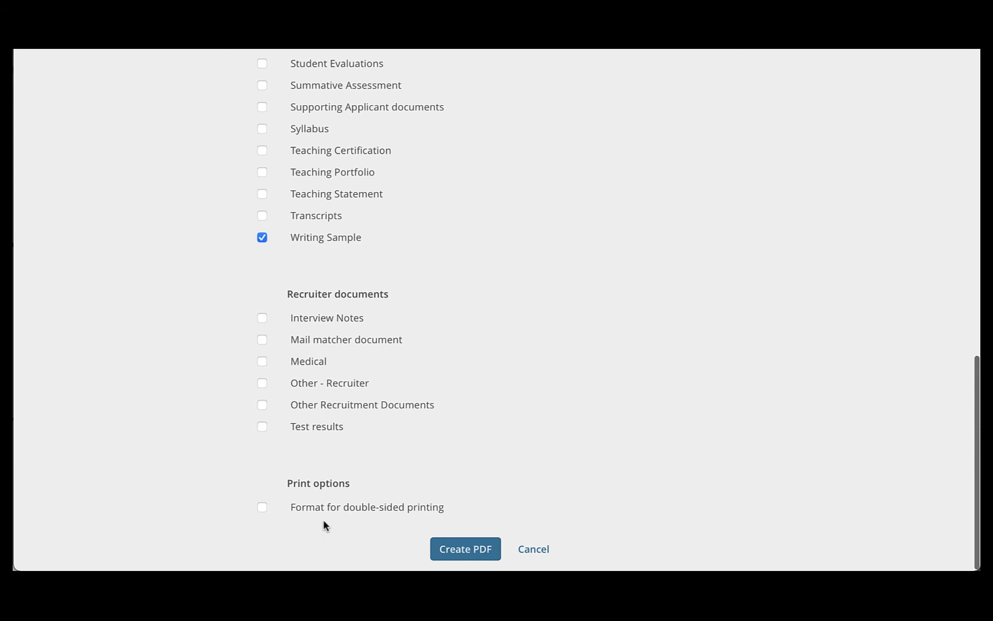
pyautogui.moveTo(489, 538)
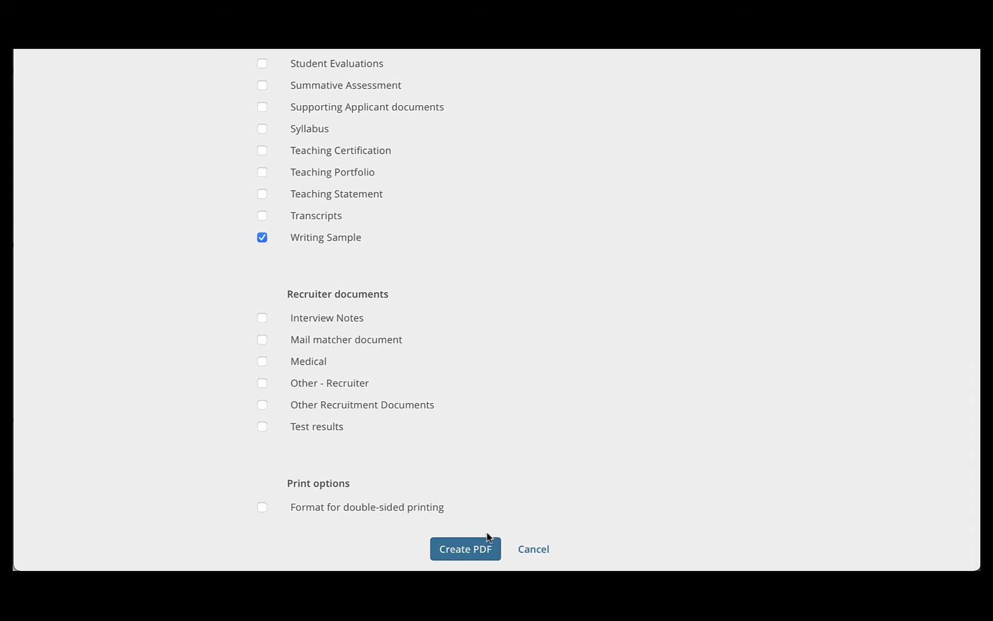
pyautogui.moveTo(486, 508)
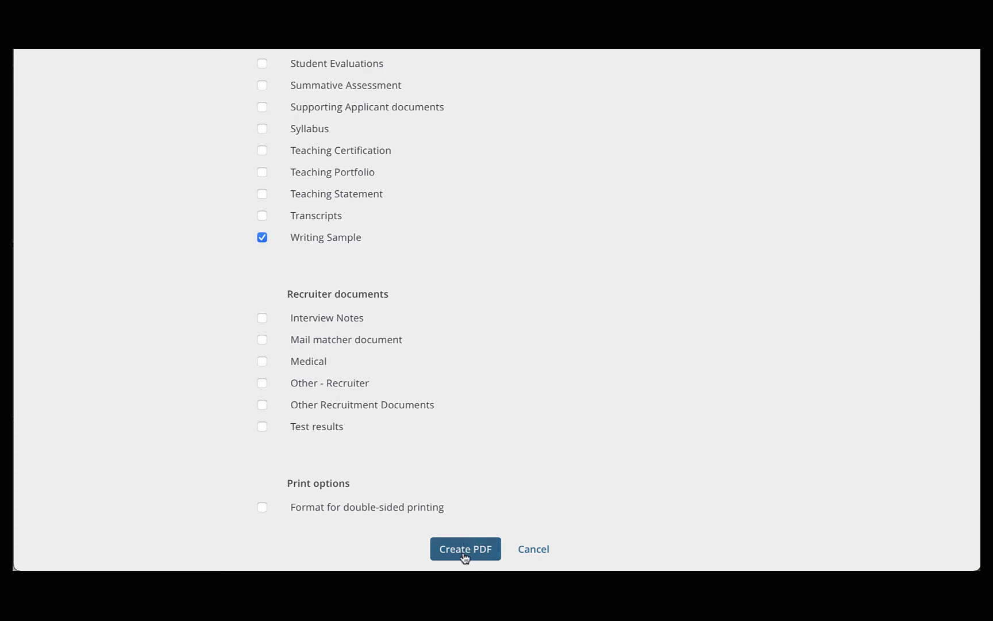
pyautogui.click(465, 548)
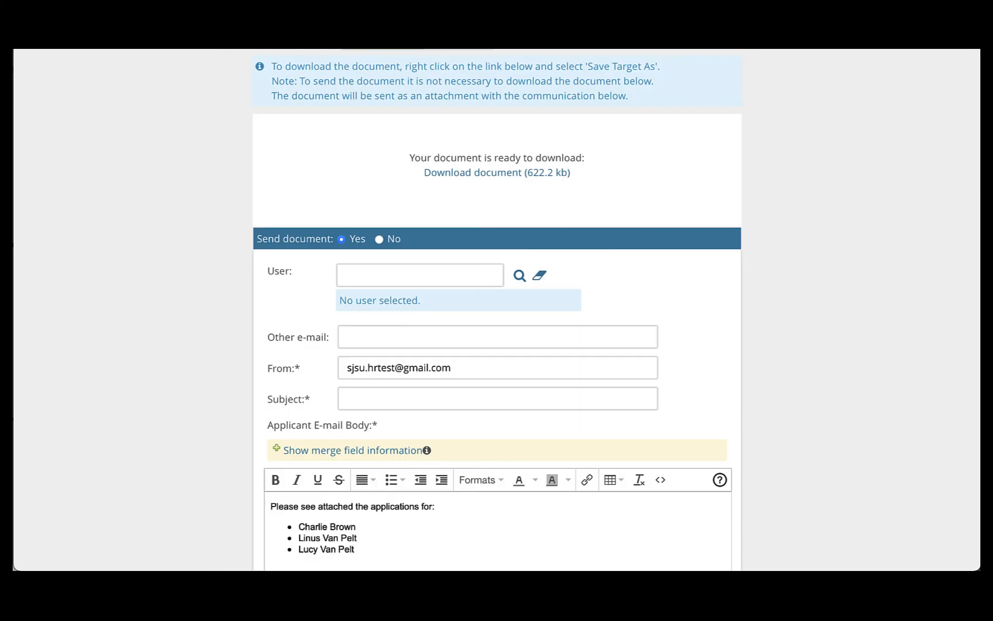
pyautogui.moveTo(882, 360)
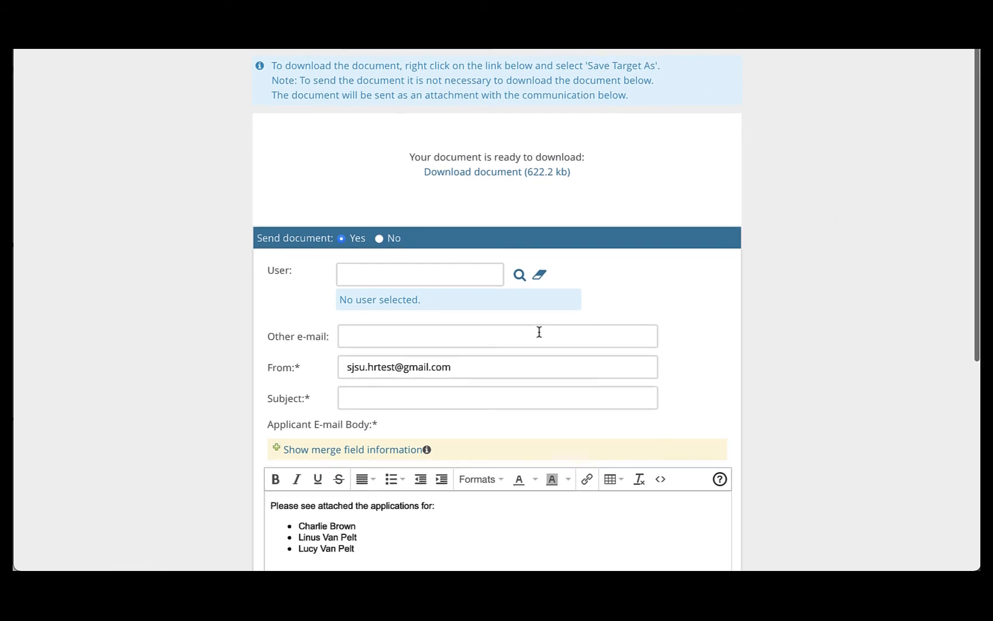
pyautogui.moveTo(358, 302)
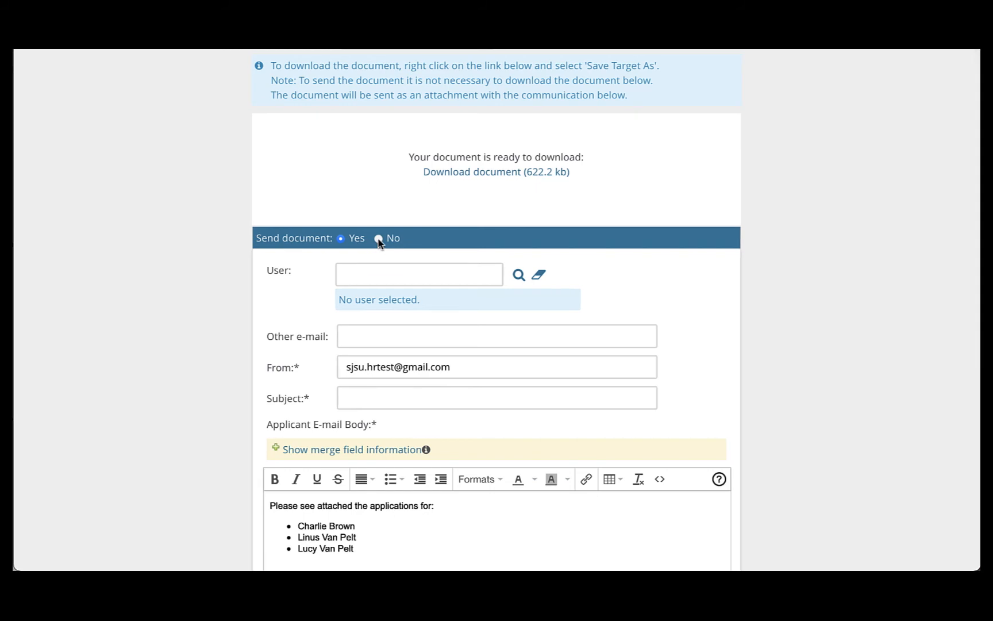
# - Set Send document to No, leaving only the 622.2 kb download link
pyautogui.click(379, 239)
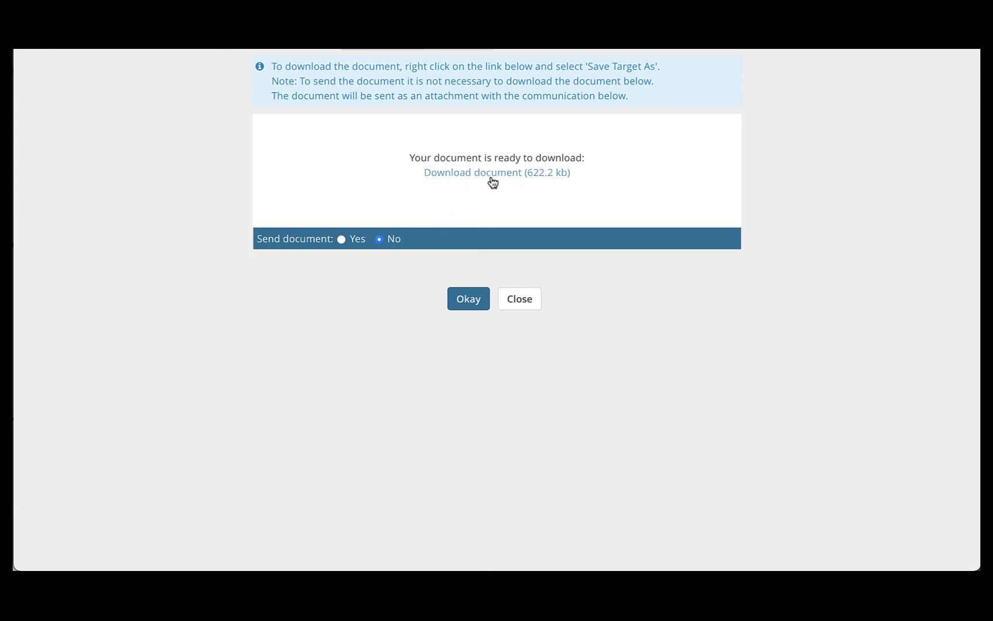
pyautogui.moveTo(476, 182)
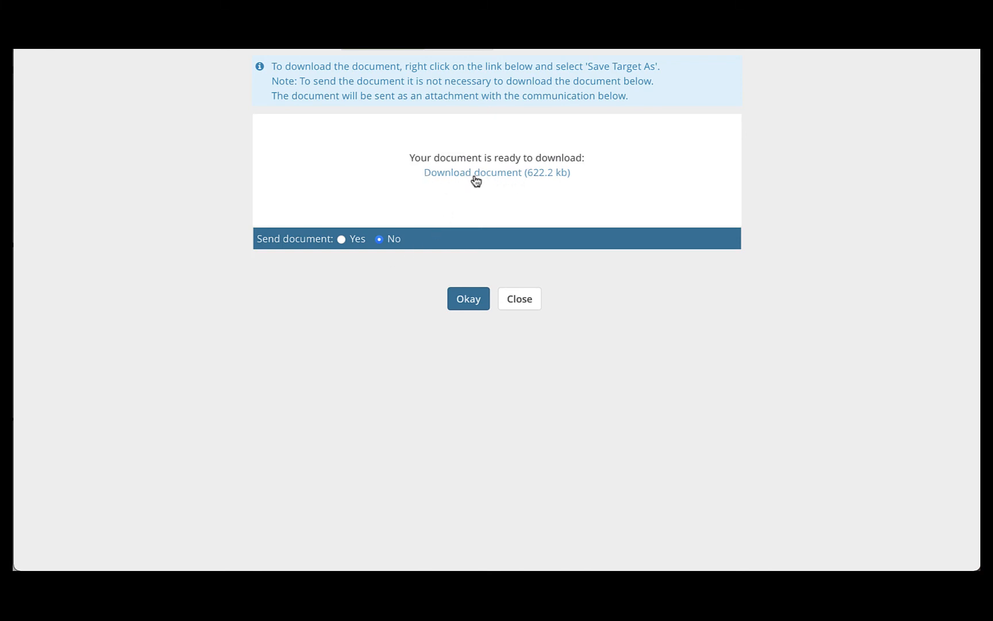
# - Open the compiled PDF from the Download document link at its cover page
pyautogui.click(497, 173)
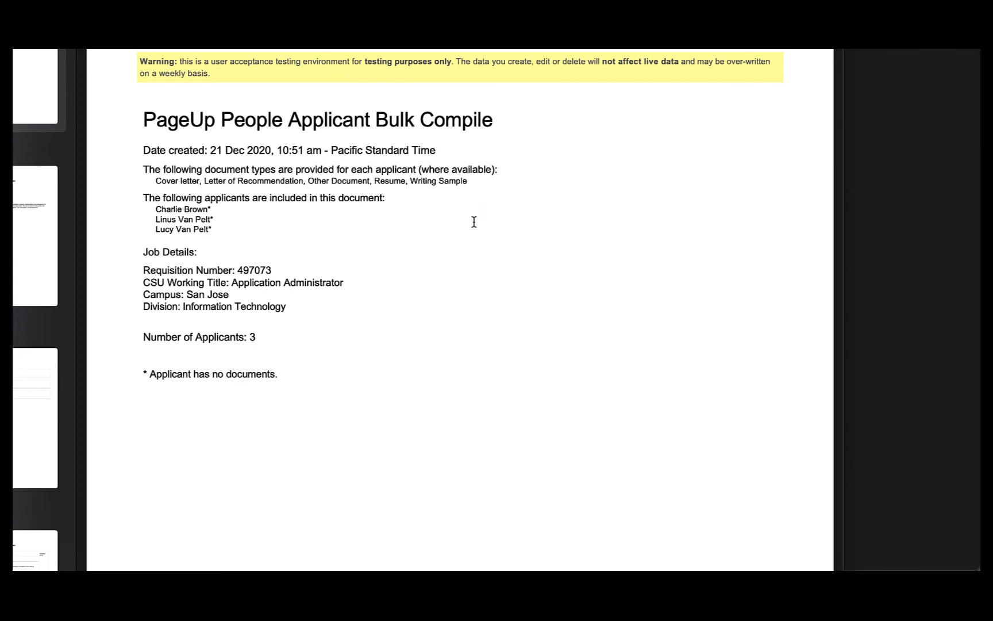
pyautogui.moveTo(437, 157)
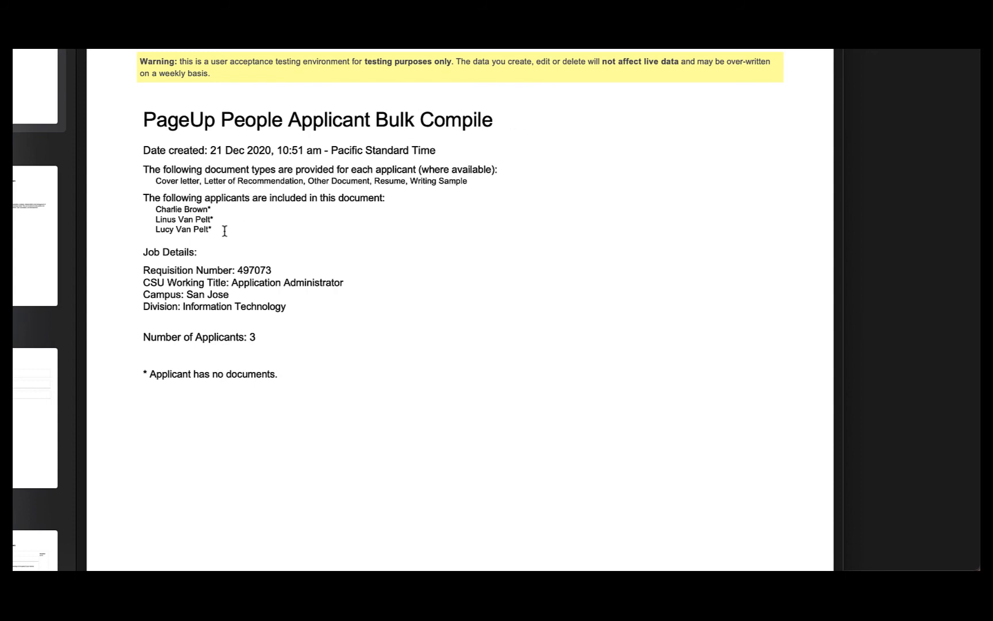
pyautogui.moveTo(228, 249)
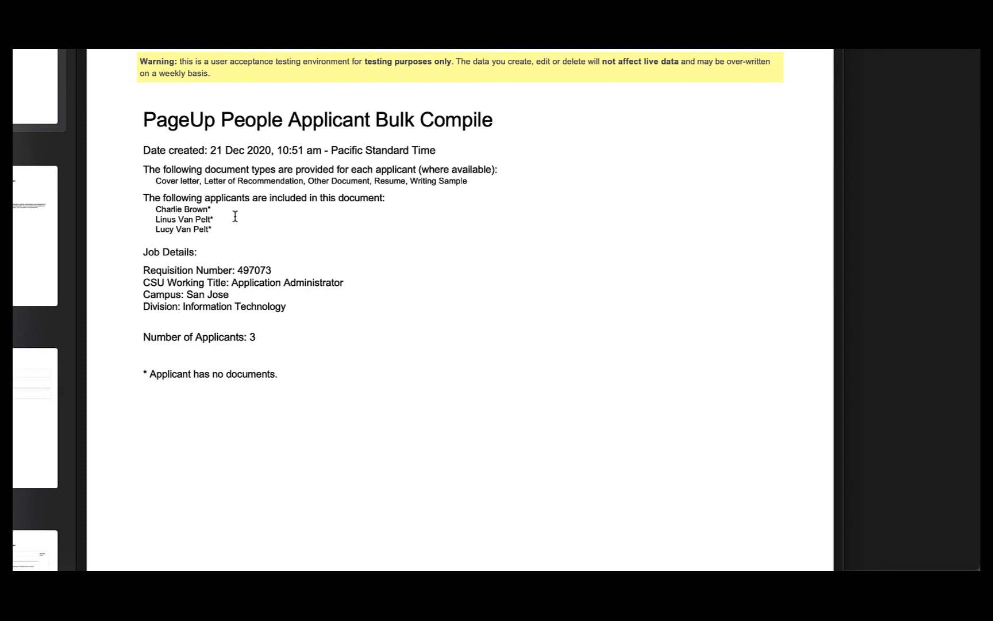
pyautogui.moveTo(233, 210)
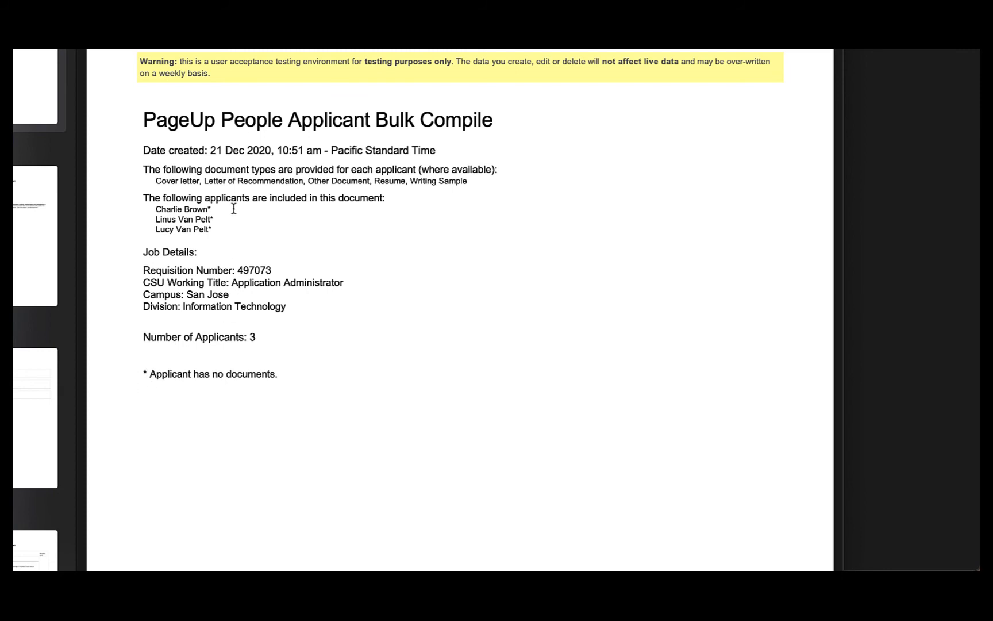
pyautogui.moveTo(234, 231)
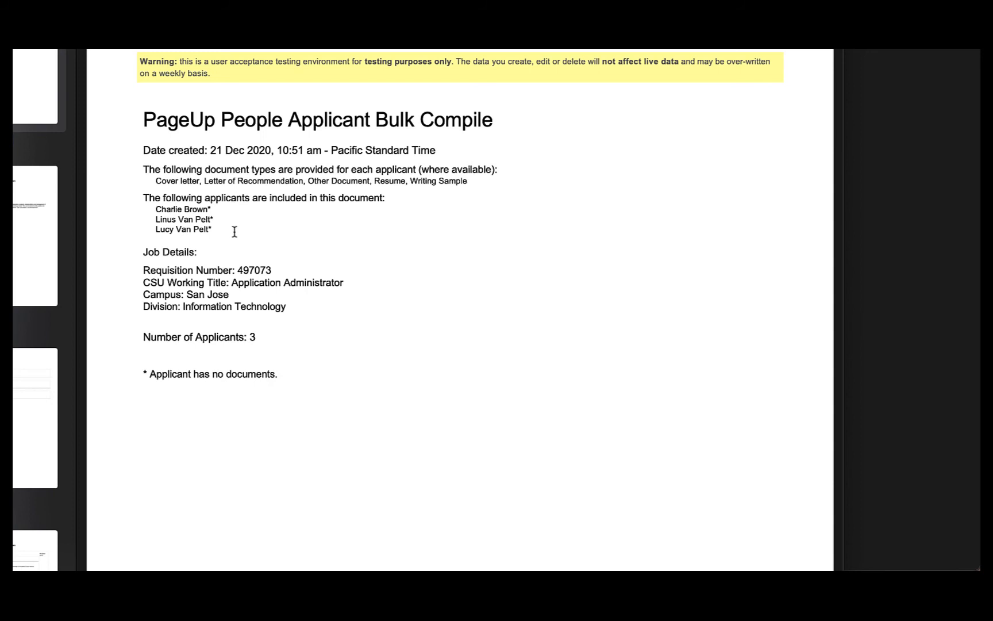
# - Scroll past the first applicant's profile and form to the second applicant's page
pyautogui.scroll(-3)
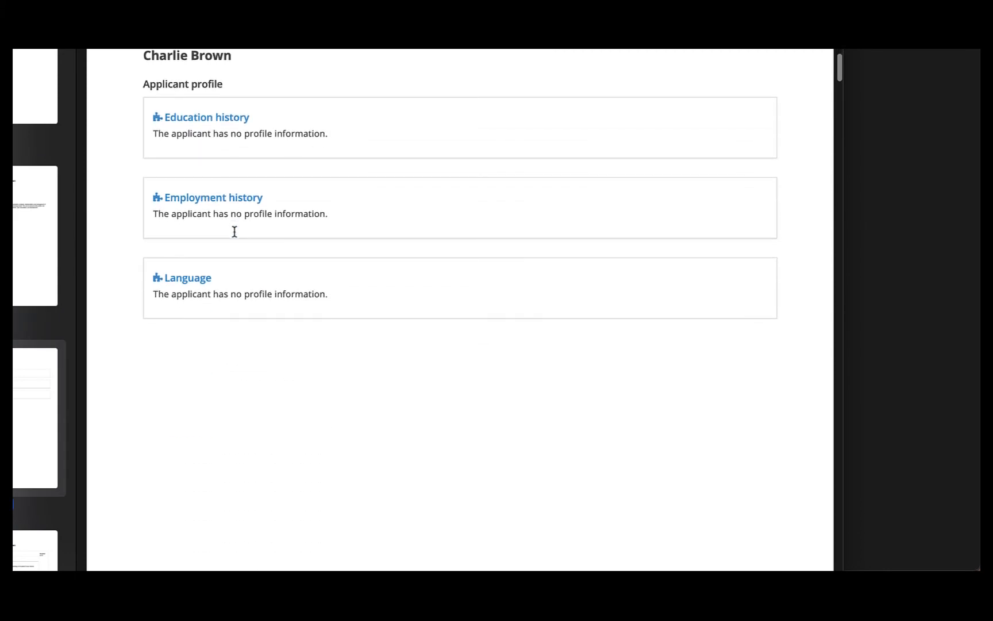
pyautogui.moveTo(295, 252)
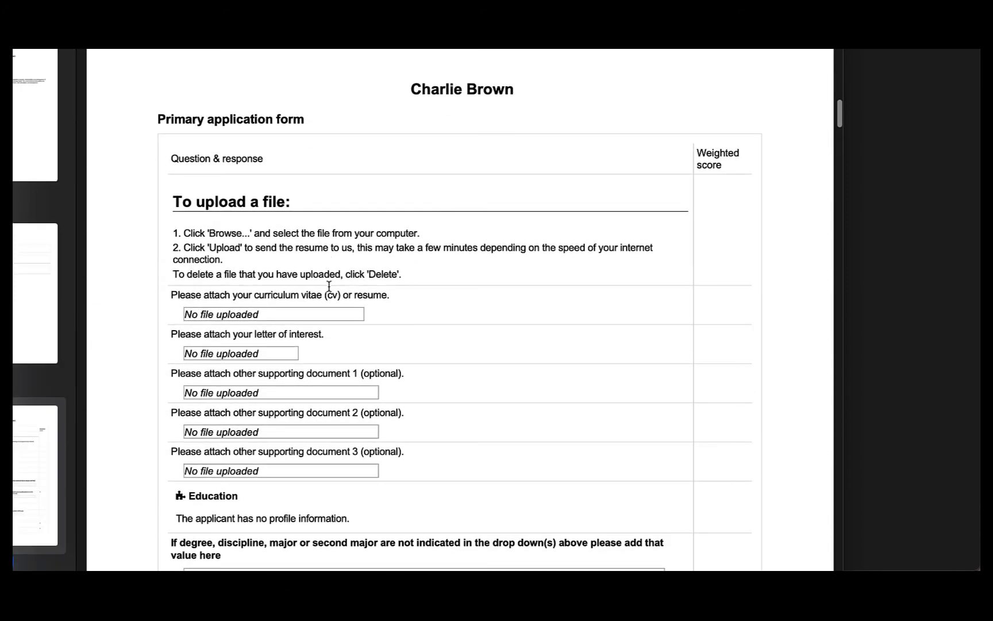
pyautogui.scroll(-3)
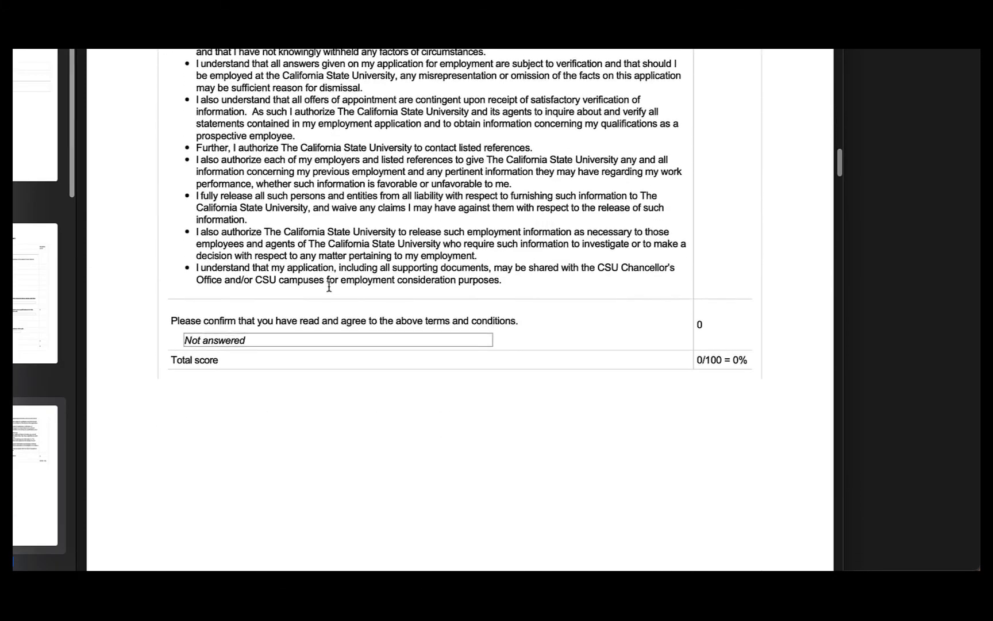
pyautogui.scroll(-3)
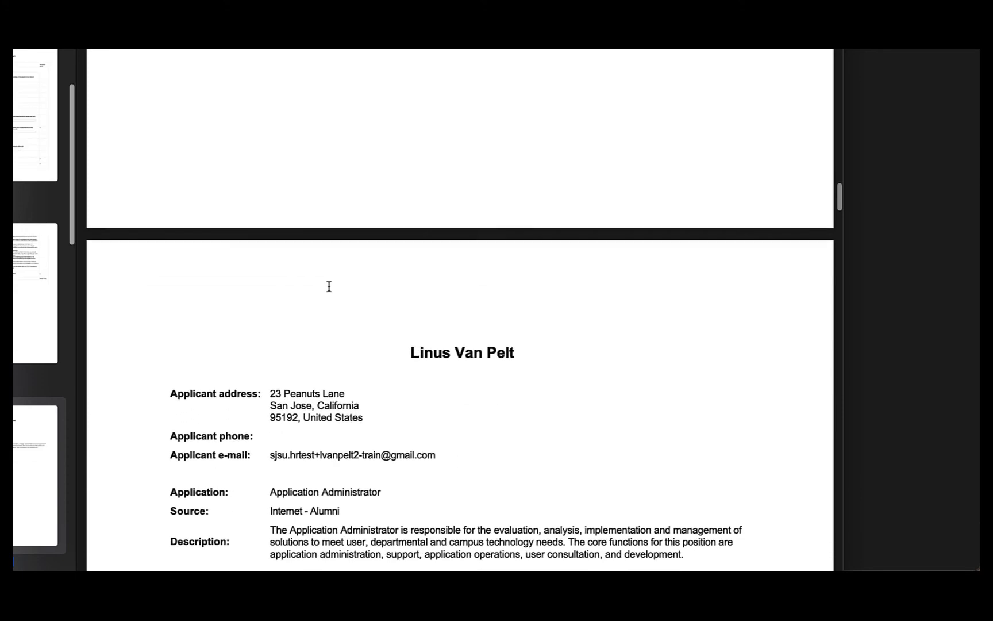
pyautogui.scroll(-3)
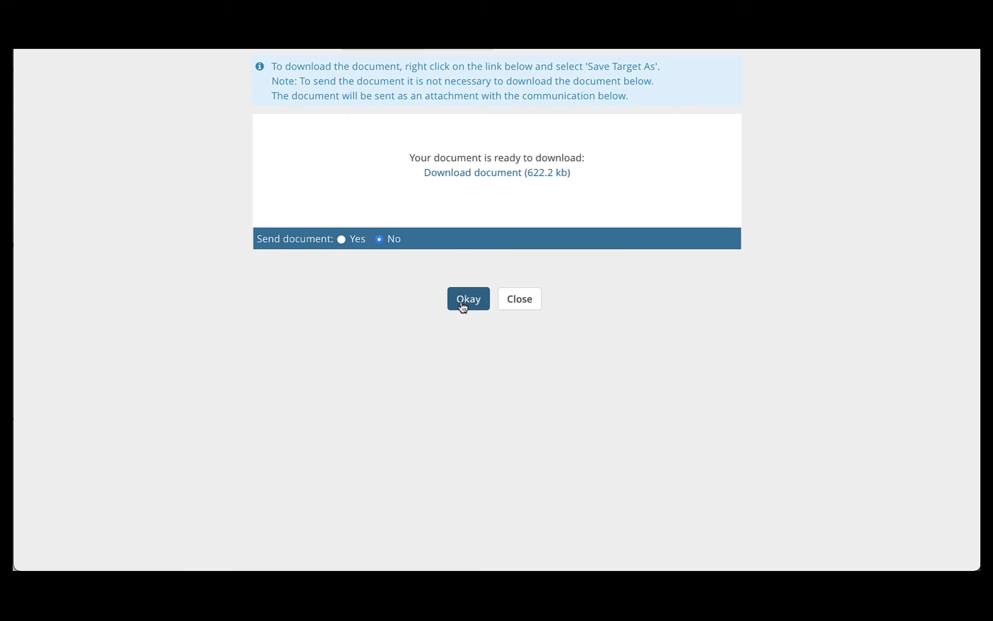
# - Click Okay in the download dialog to return to the screening page
pyautogui.click(468, 298)
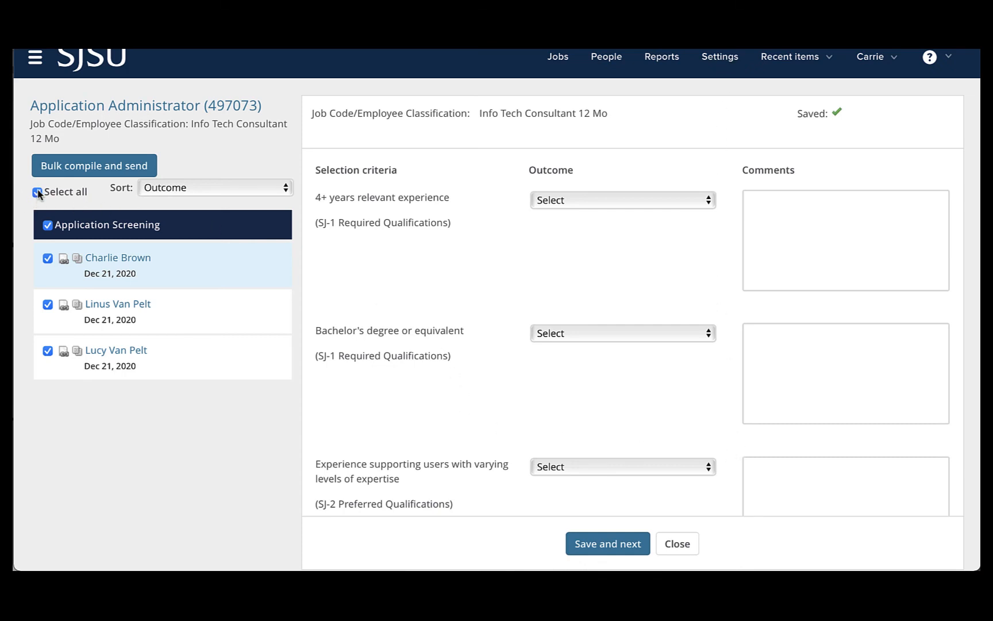
pyautogui.click(37, 191)
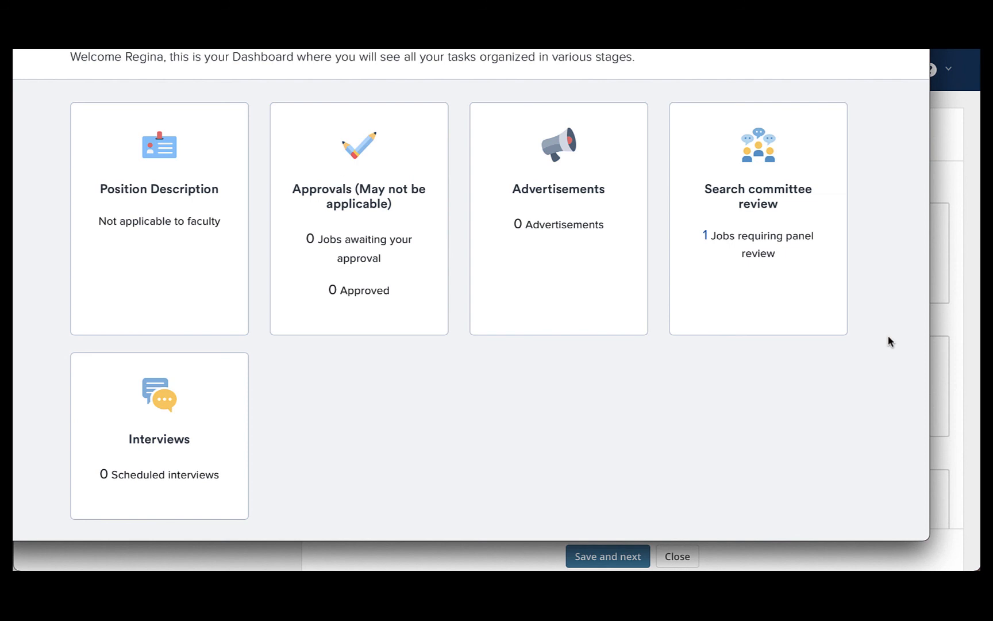
pyautogui.moveTo(684, 106)
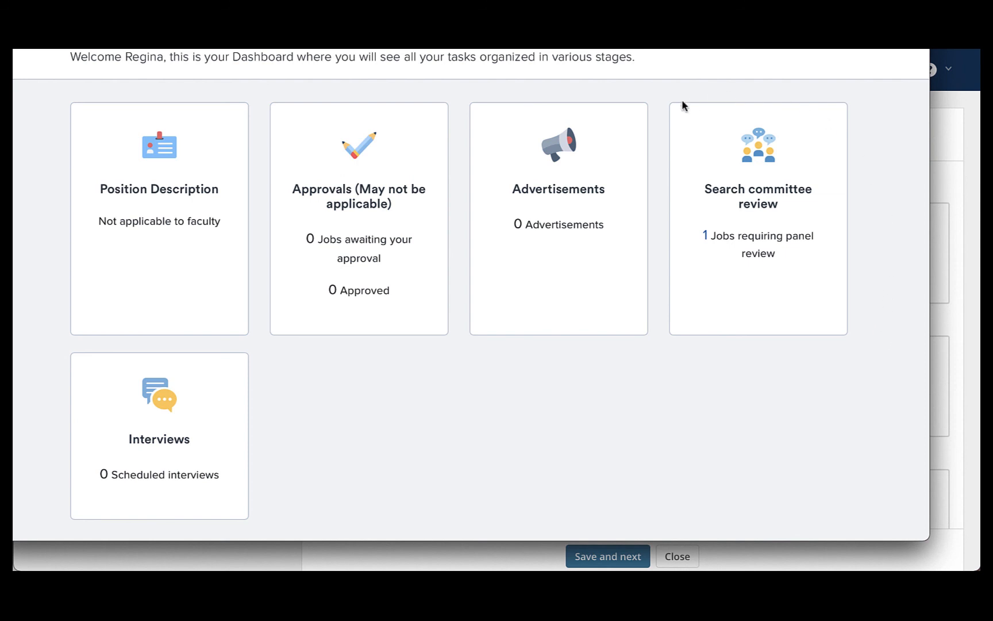
pyautogui.moveTo(852, 290)
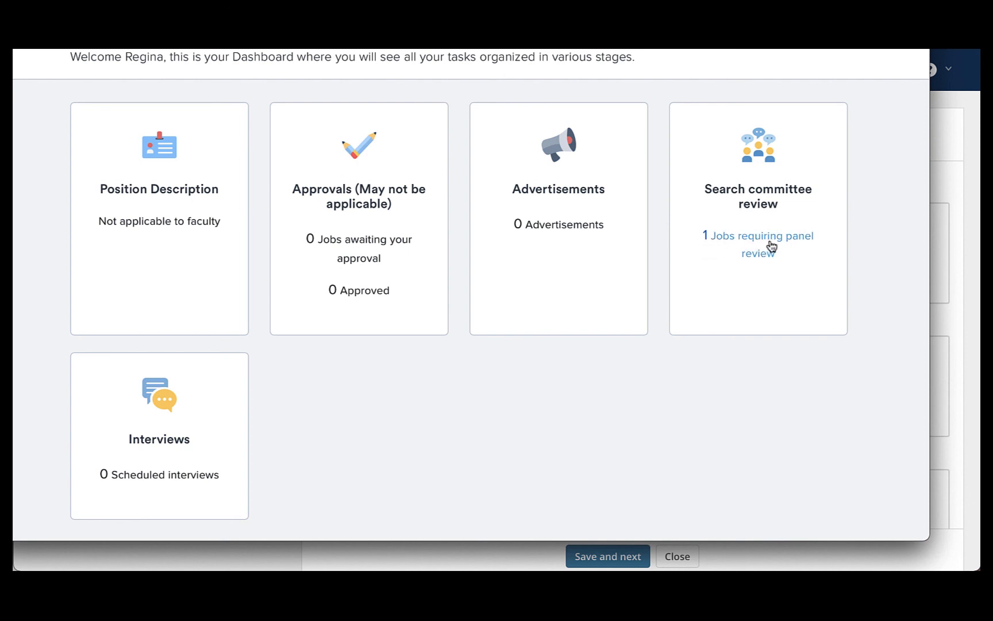
pyautogui.moveTo(778, 243)
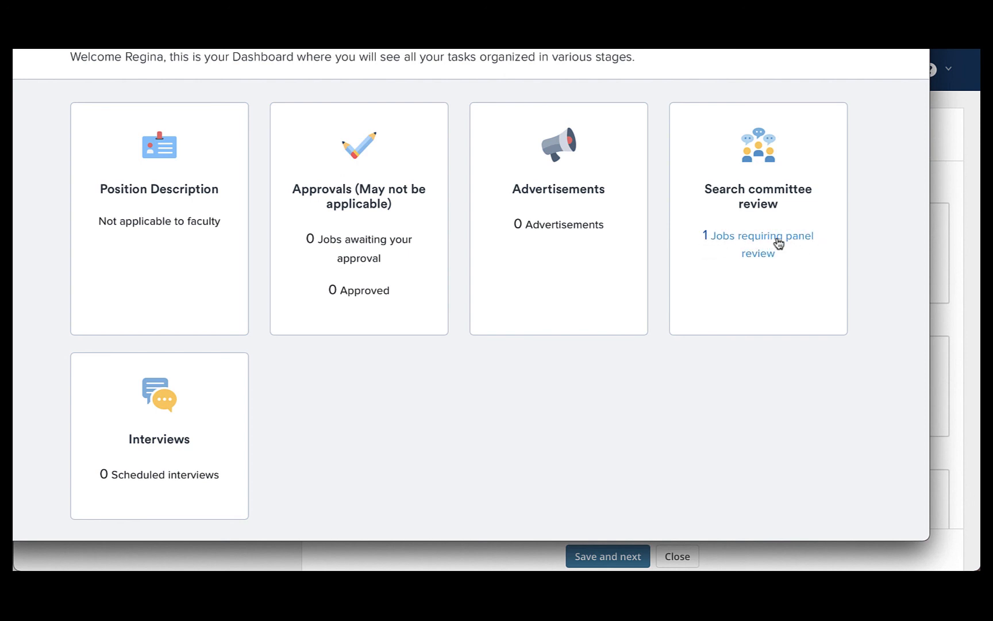
# - Open '1 Jobs requiring panel review', then View Applicants for job 497073
pyautogui.click(762, 243)
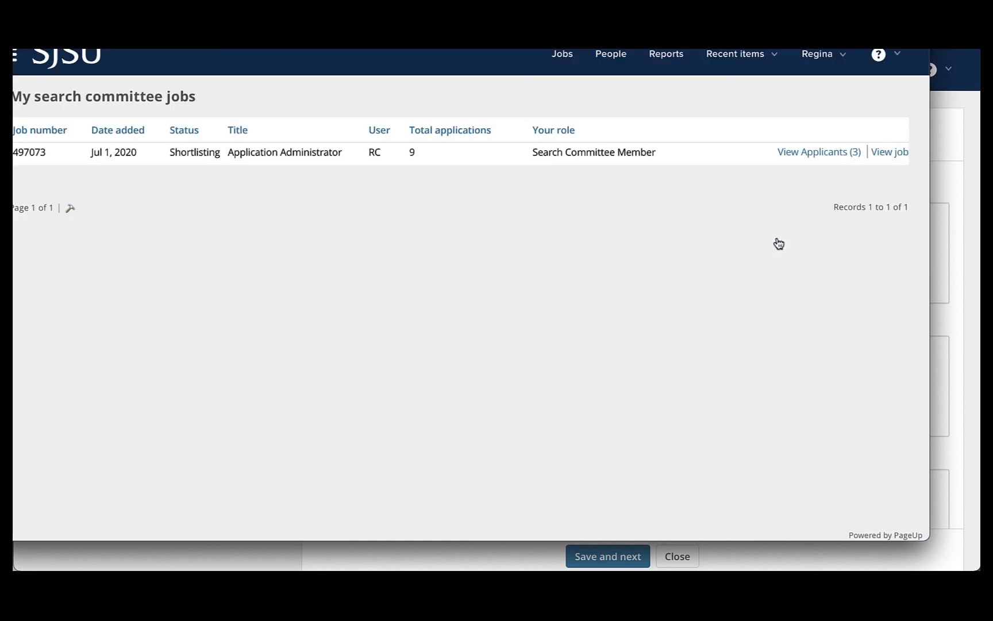
pyautogui.moveTo(645, 237)
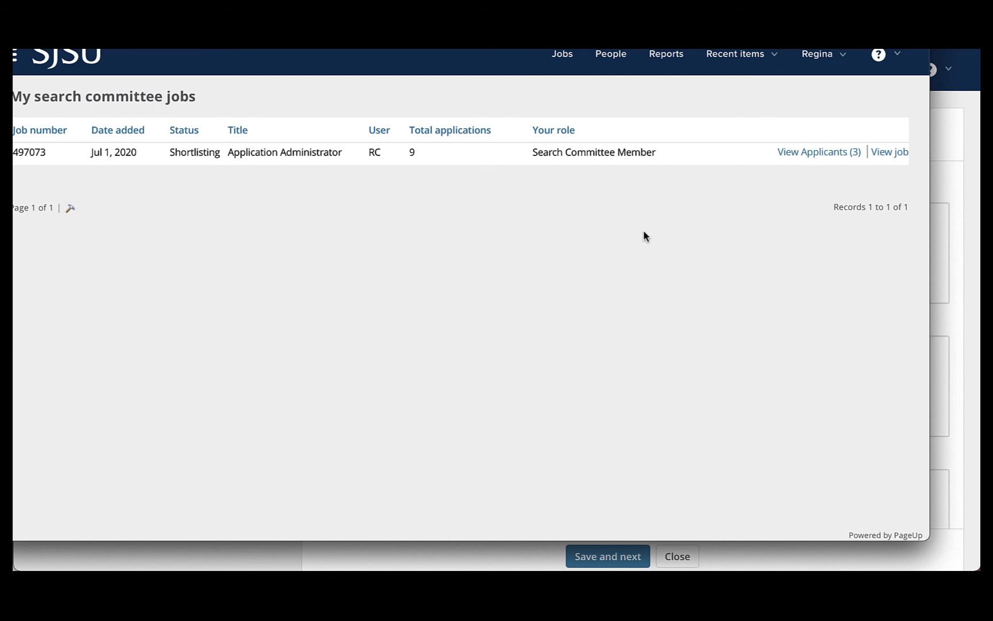
pyautogui.moveTo(714, 198)
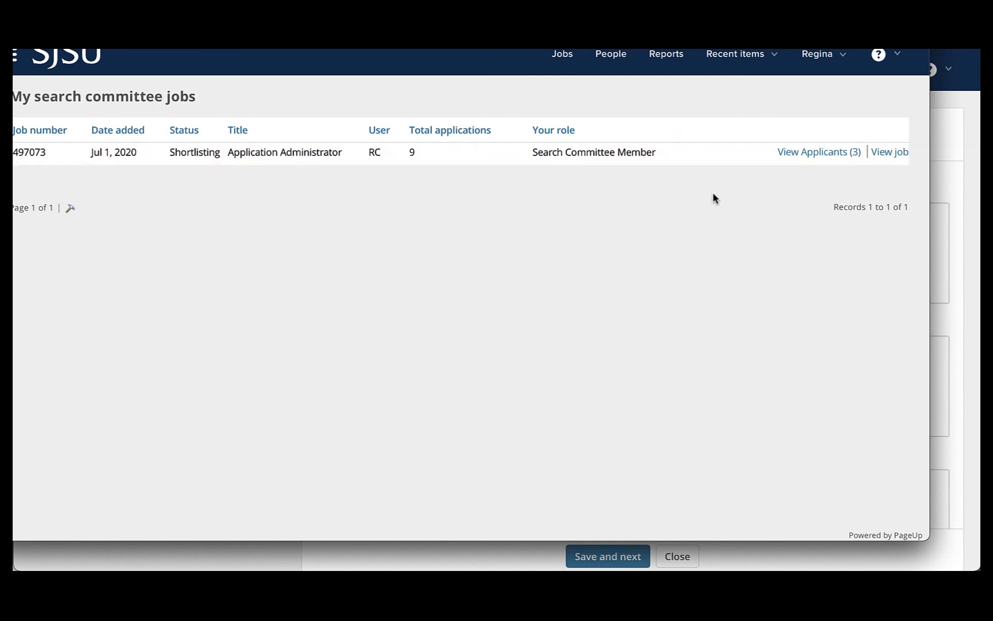
pyautogui.moveTo(738, 206)
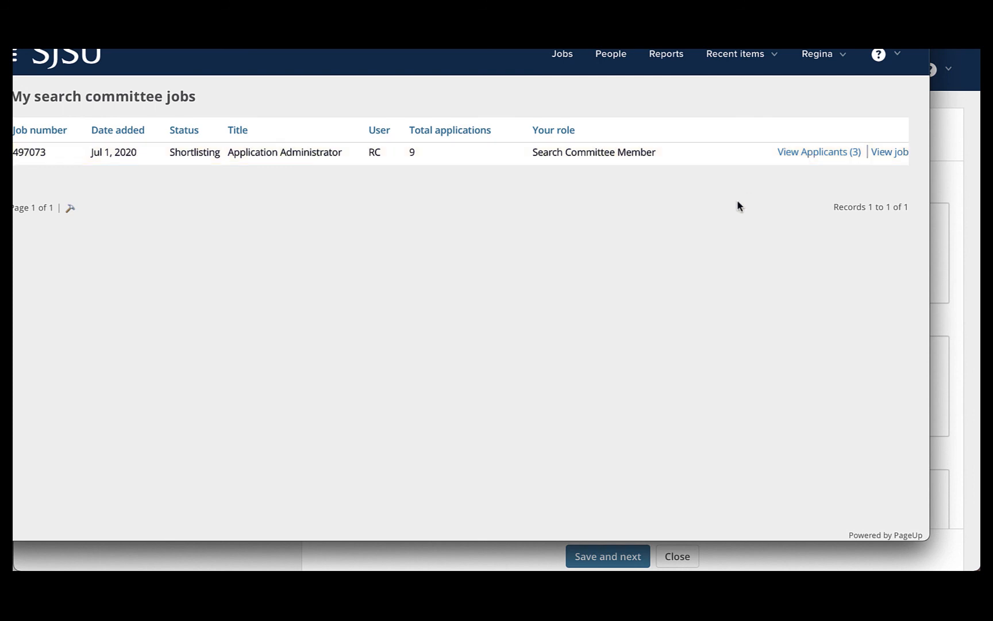
pyautogui.click(818, 151)
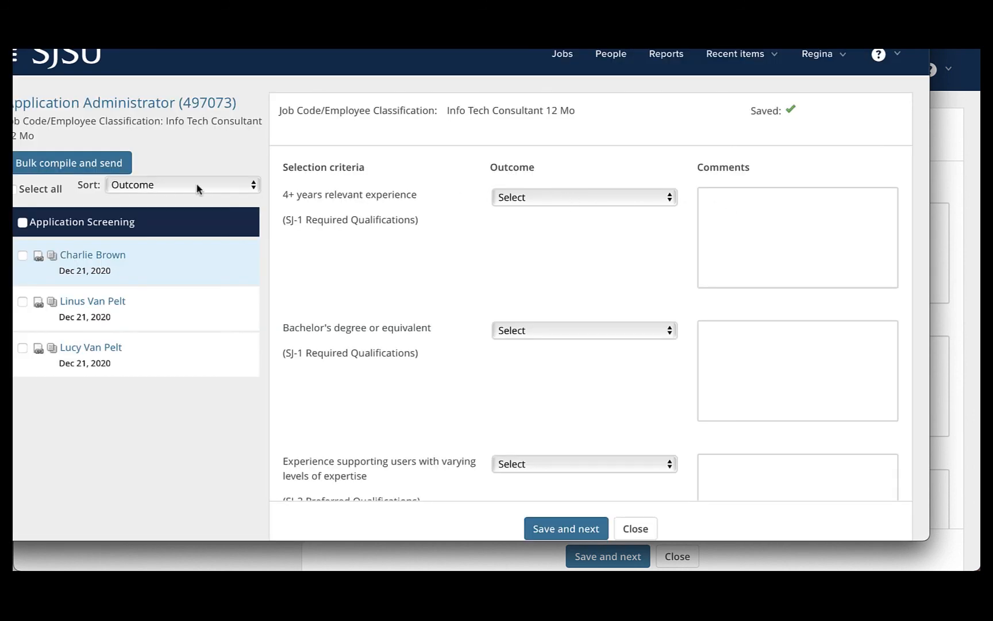
pyautogui.moveTo(90, 408)
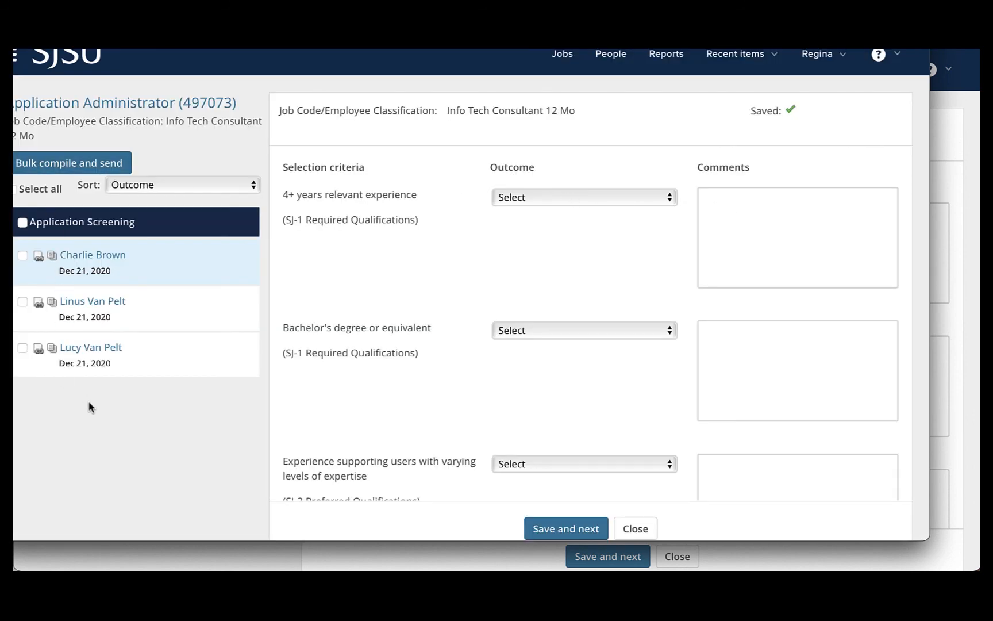